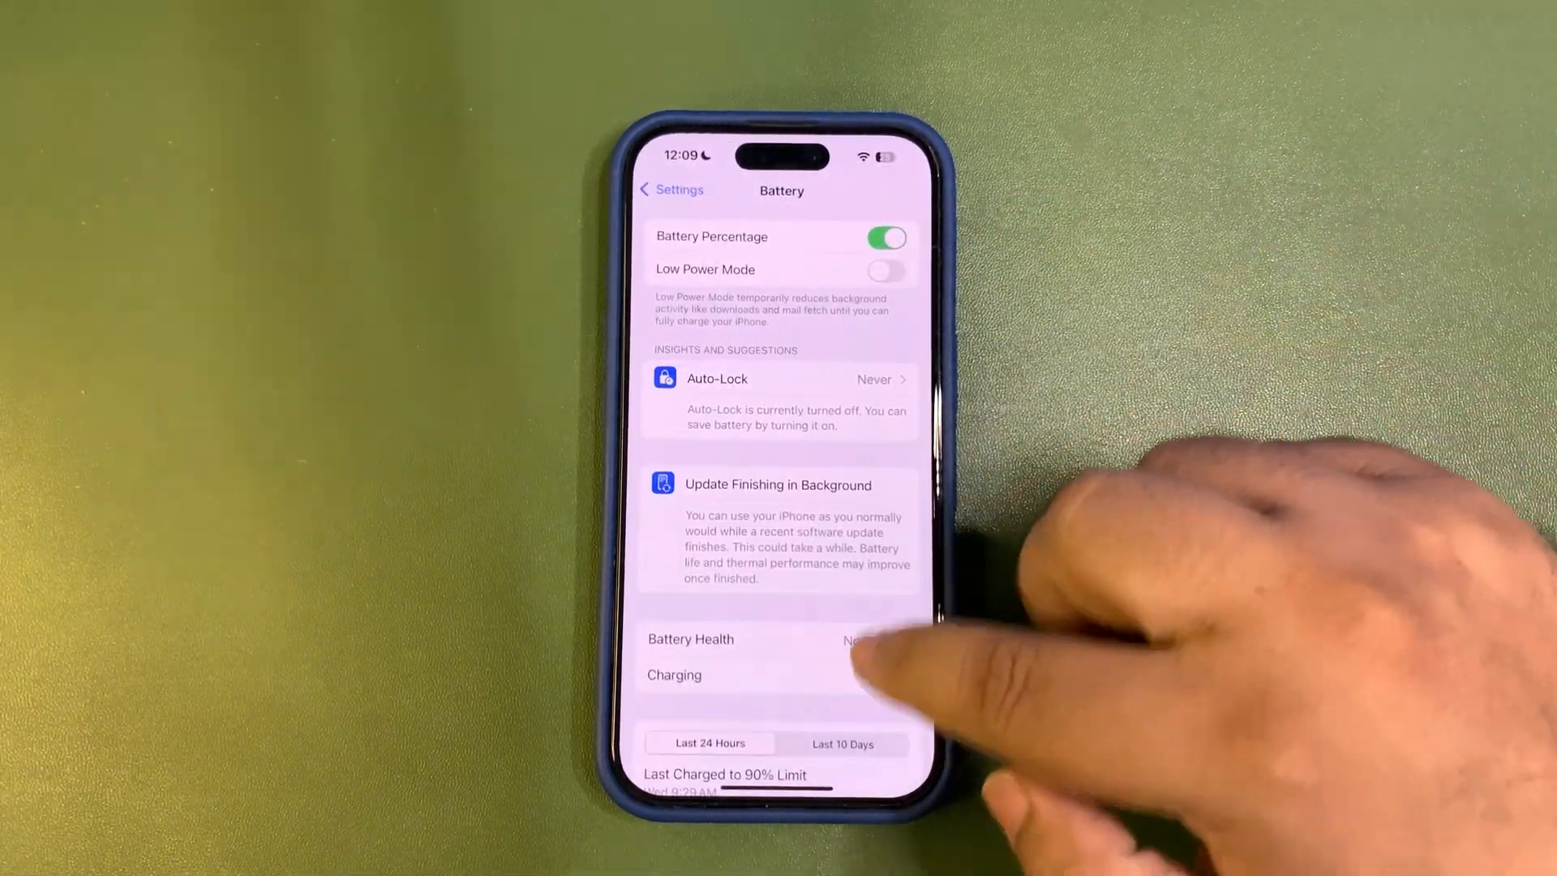
Select Tuesday's bar in the 10-day battery history and list per-app screen and background activity
scroll("down", 3)
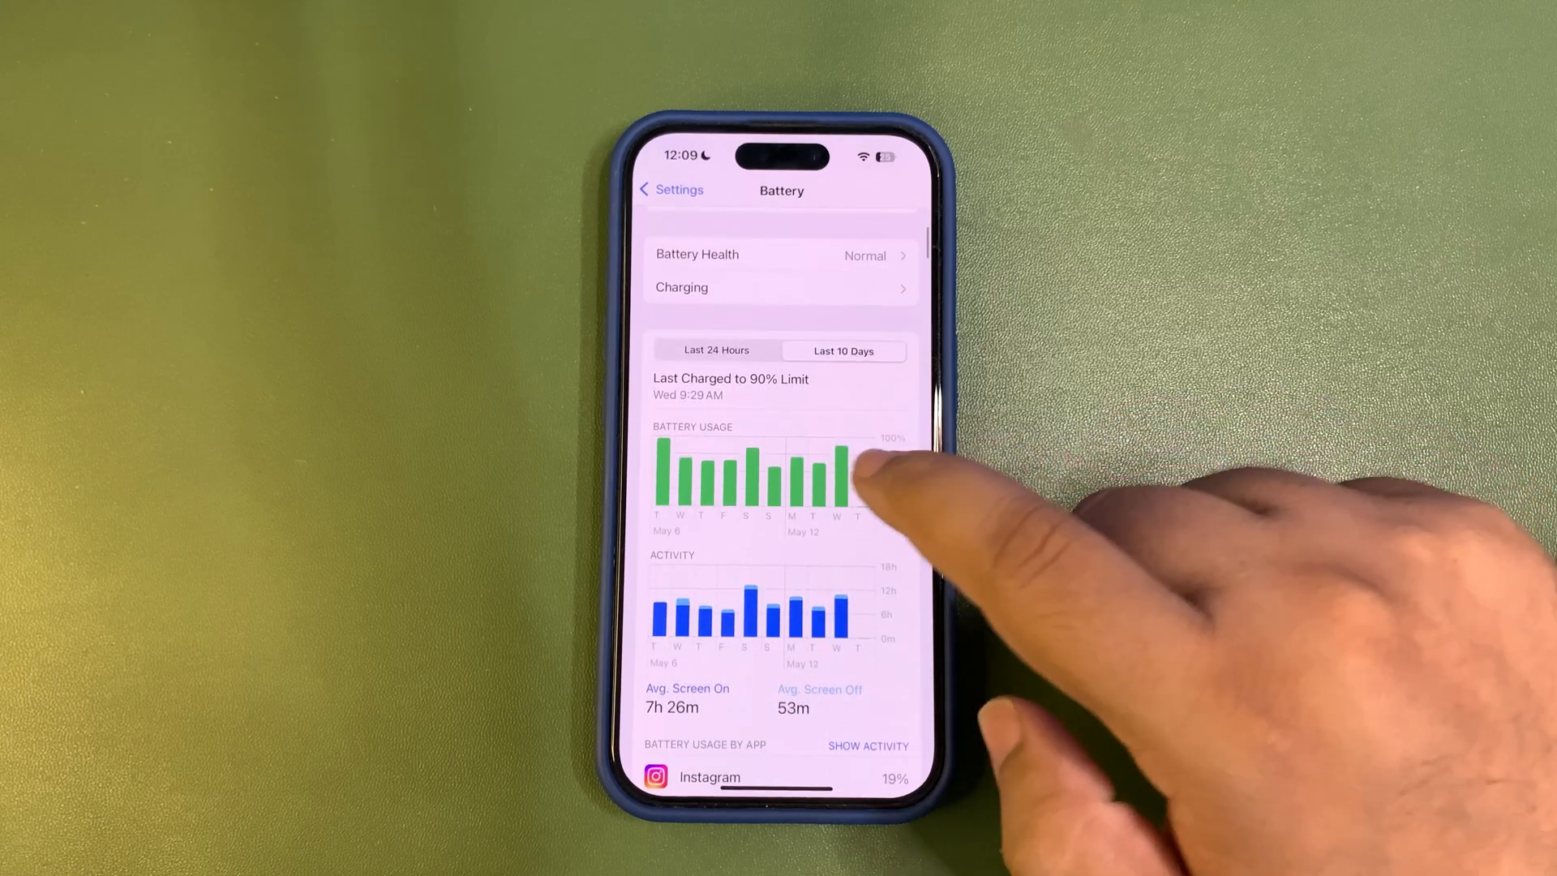
left_click(820, 473)
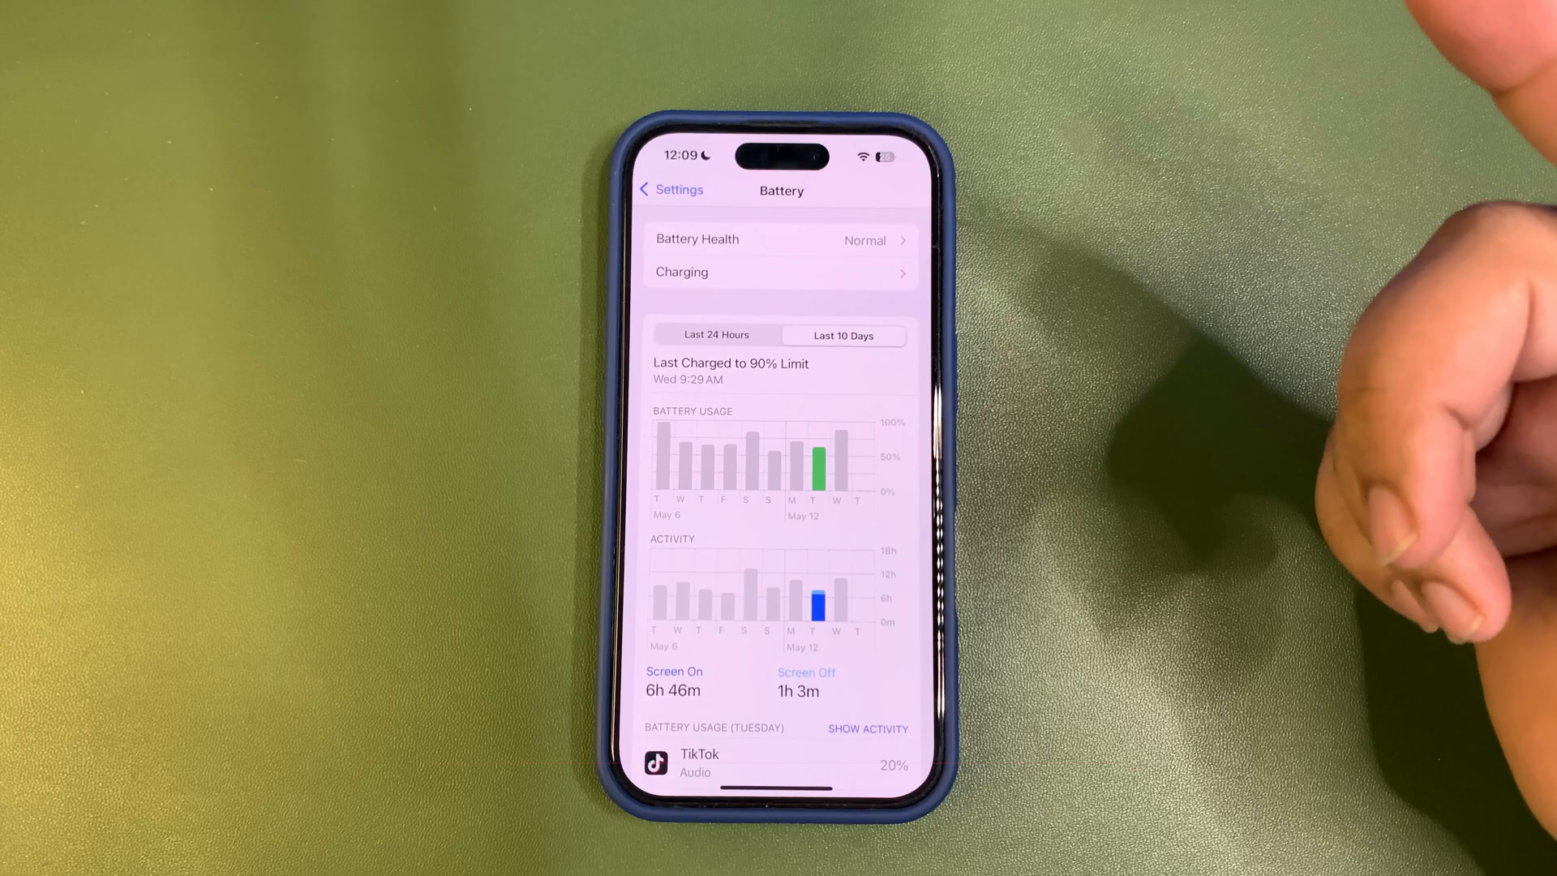
scroll("down", 3)
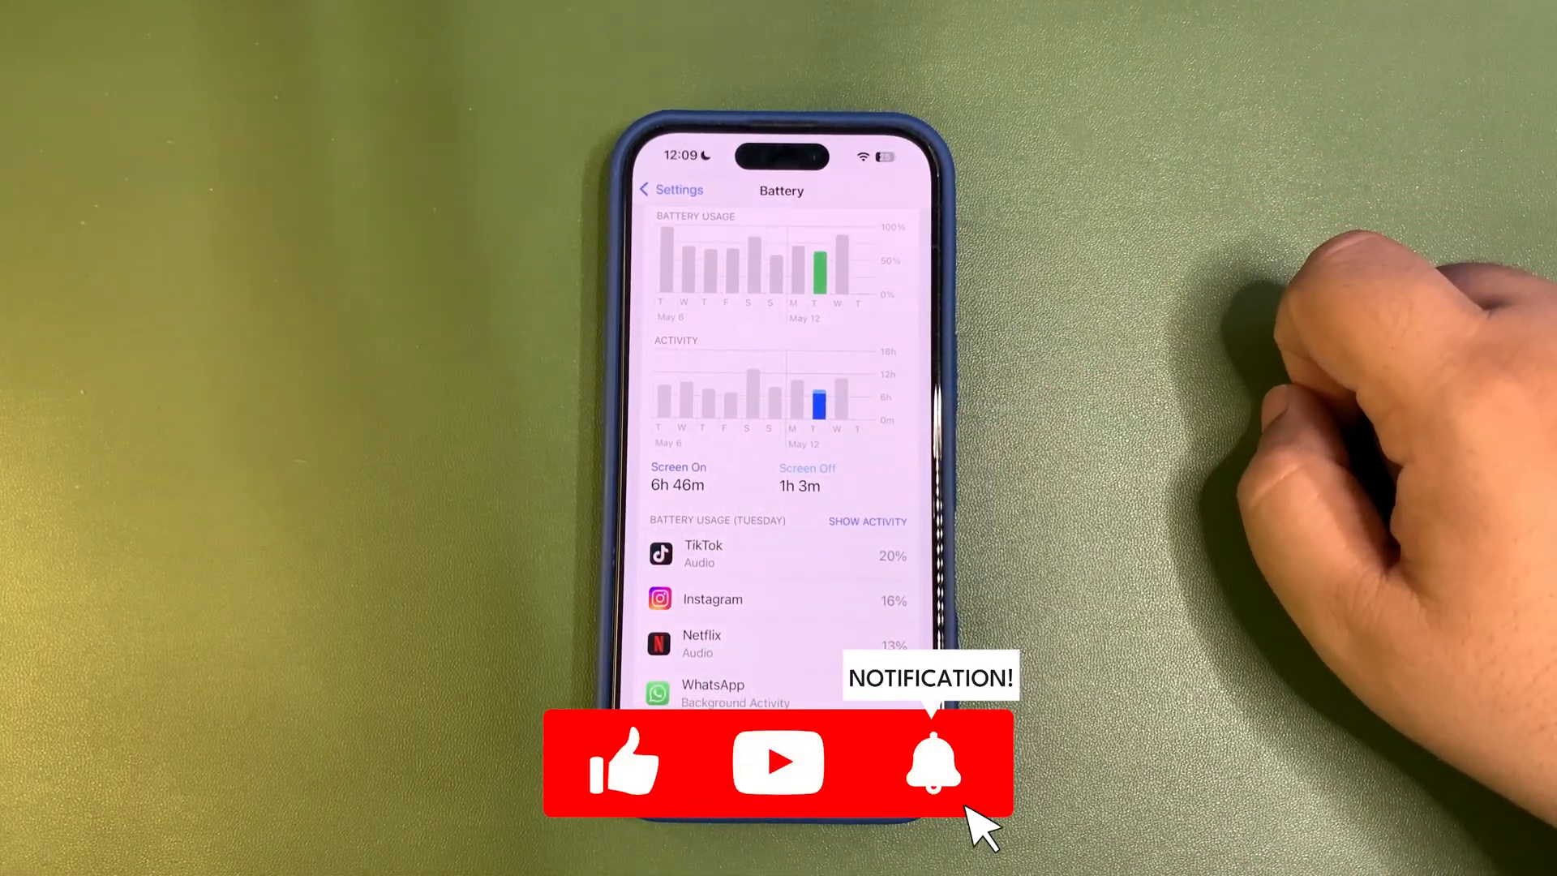
left_click(867, 520)
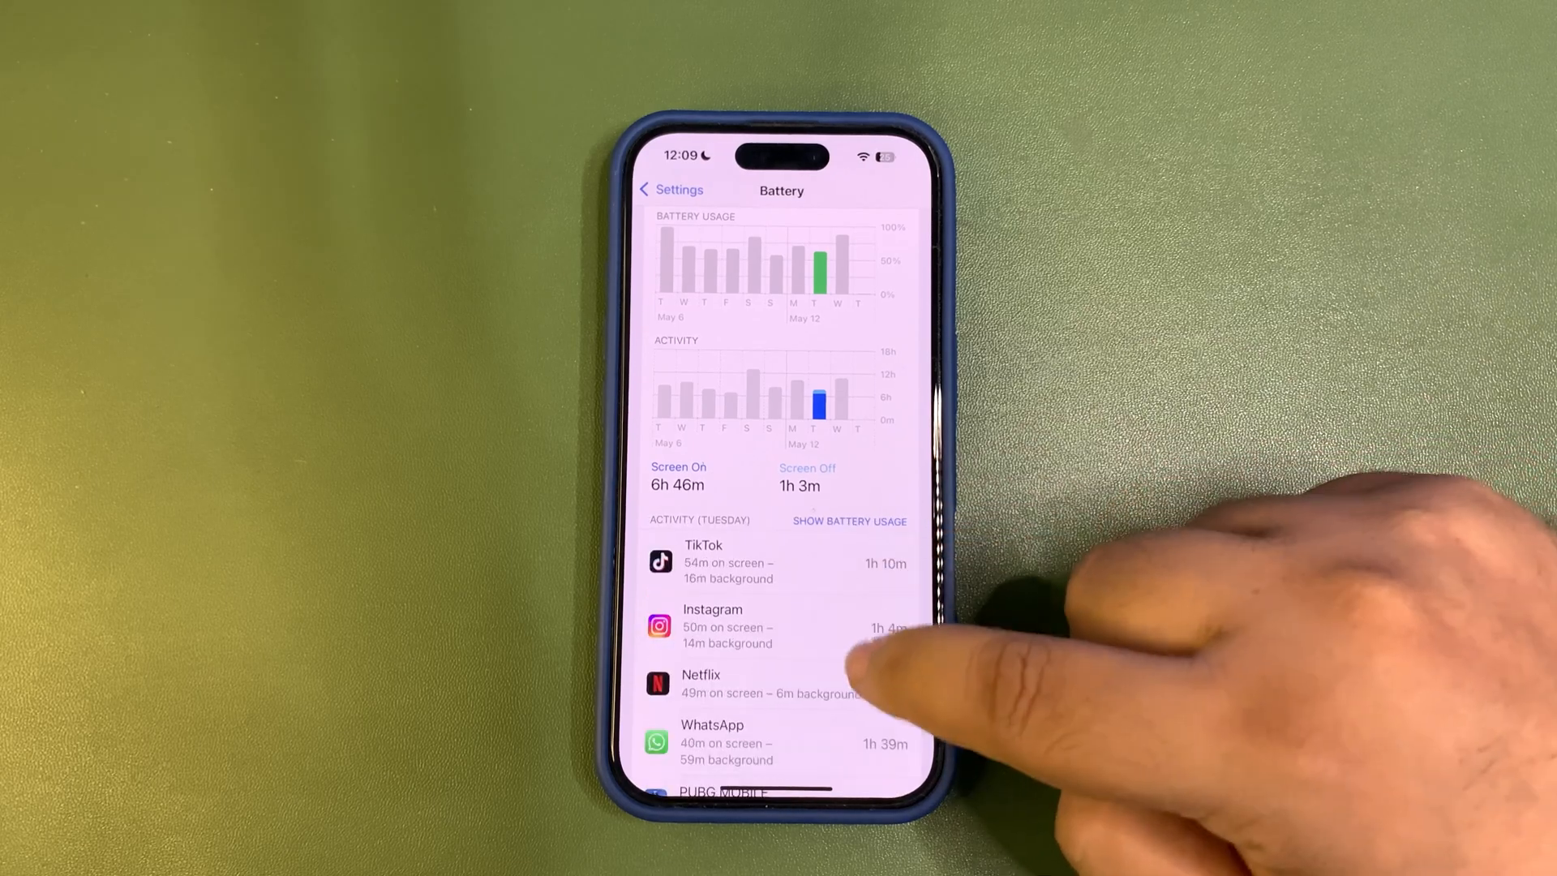
scroll("down", 3)
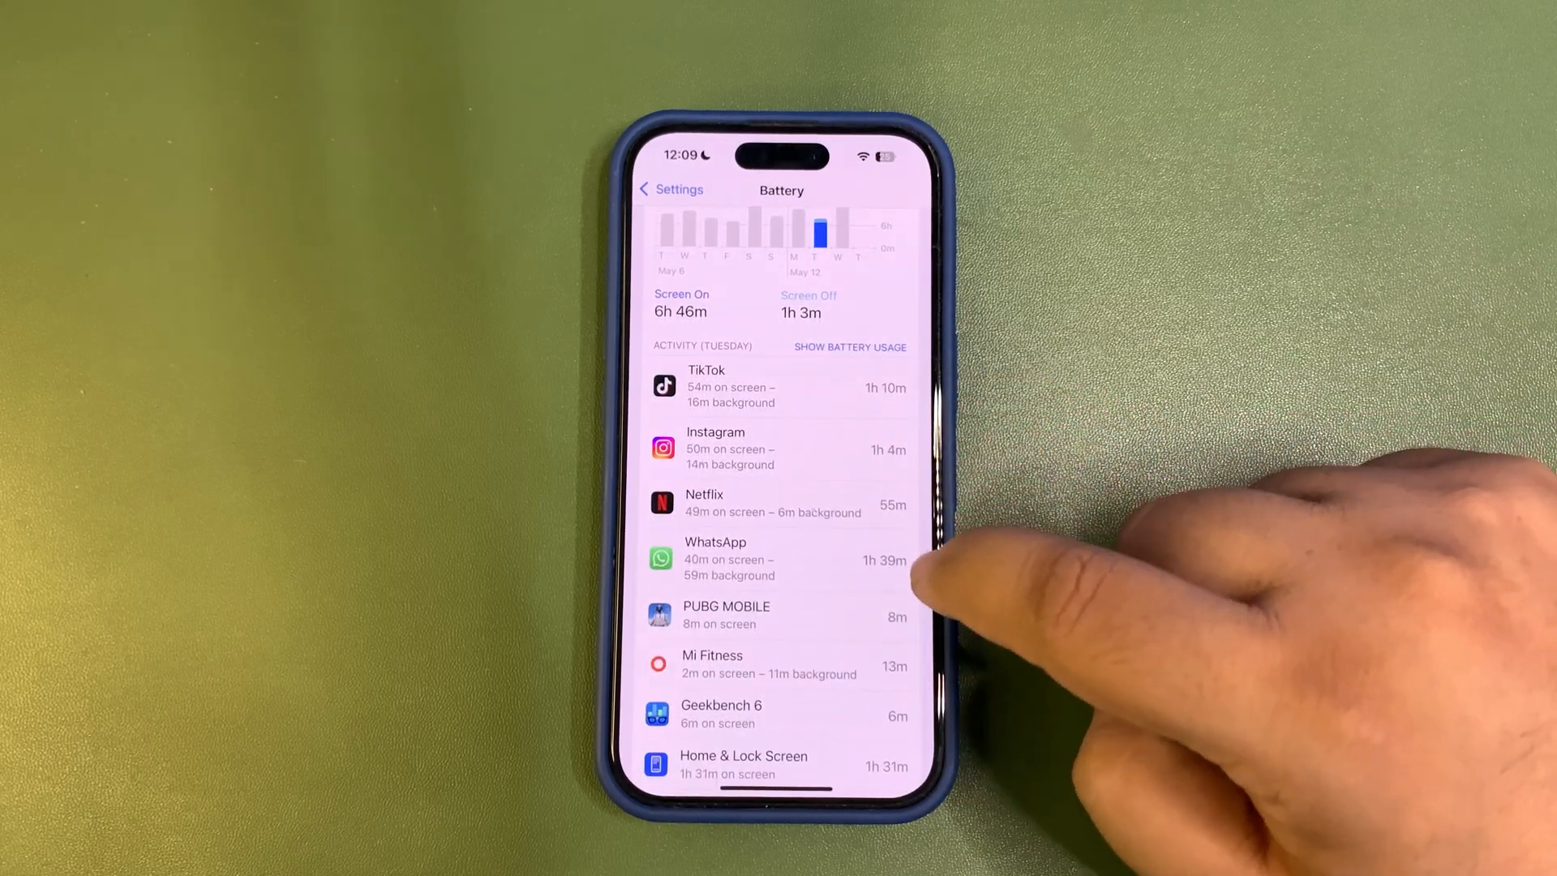
scroll("down", 3)
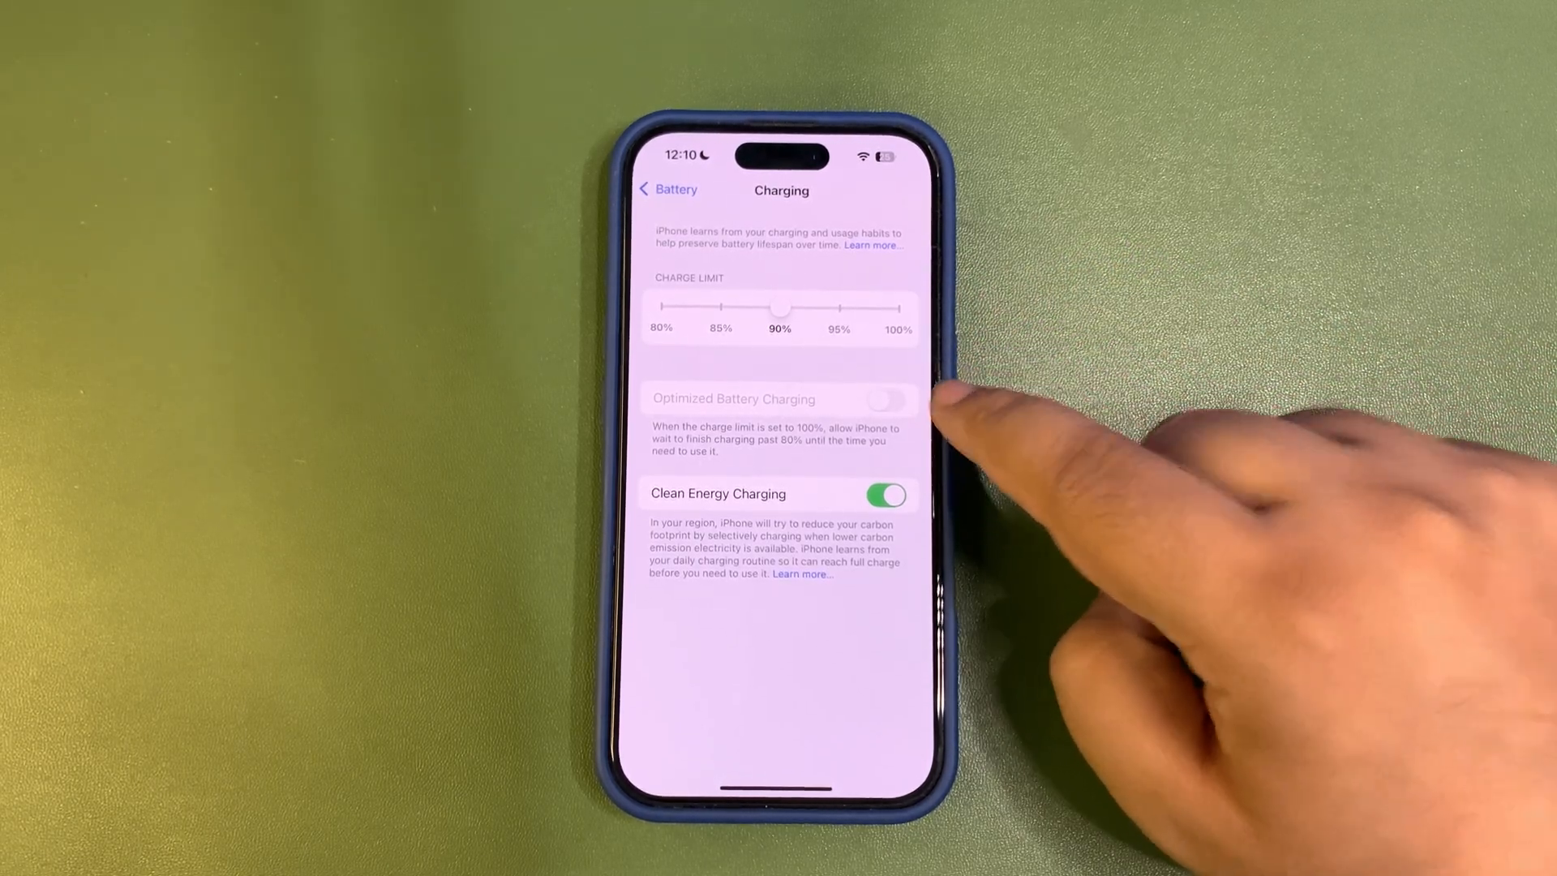
left_click(667, 189)
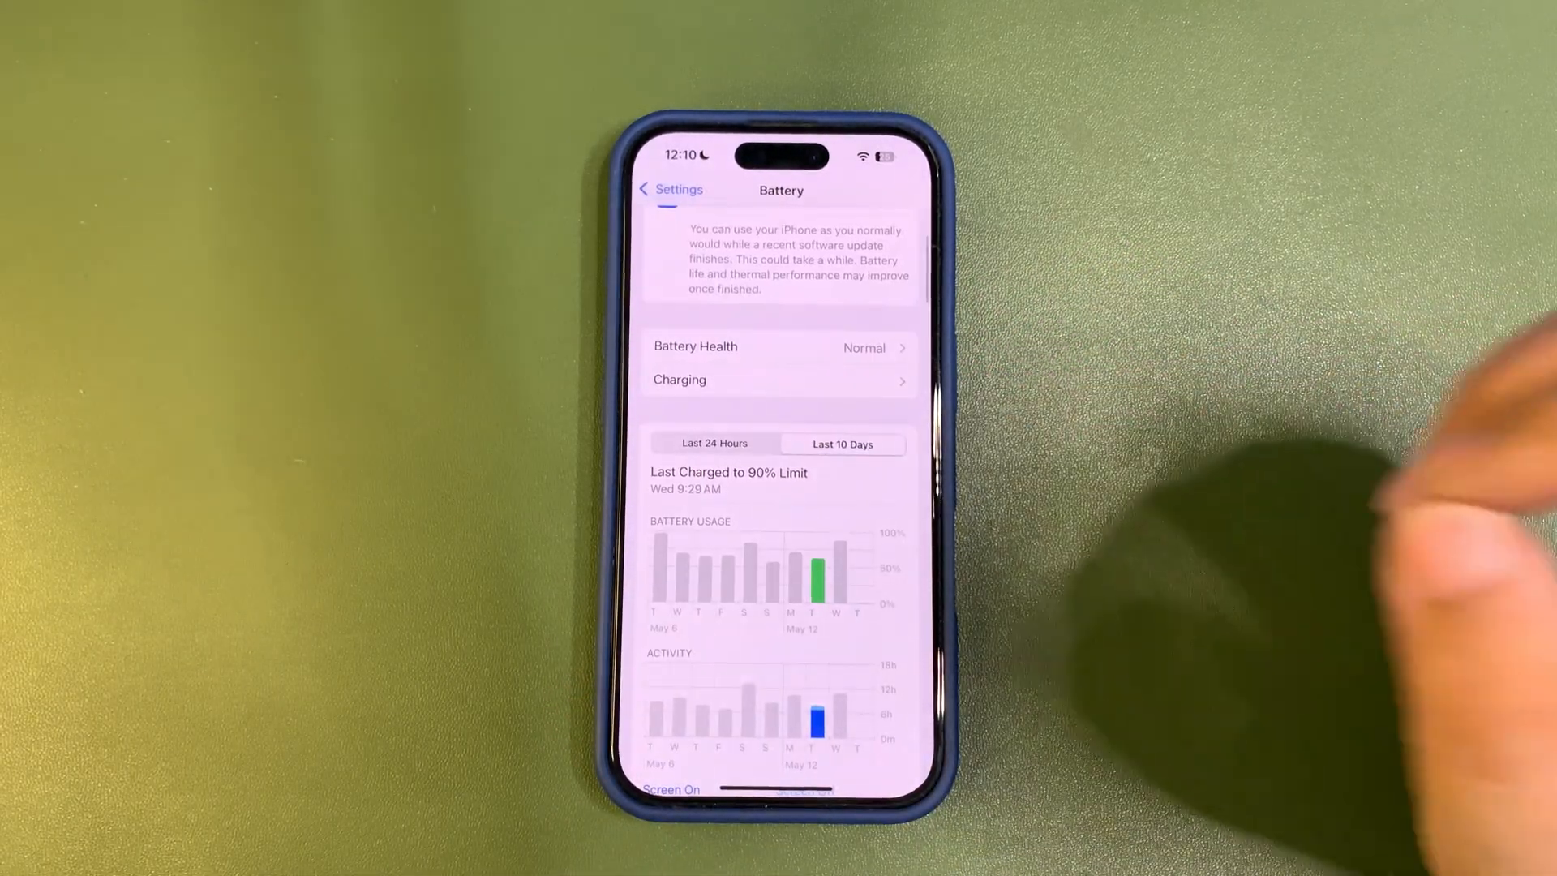
Scroll through Tuesday's per-app activity list on the Battery page
scroll("down", 3)
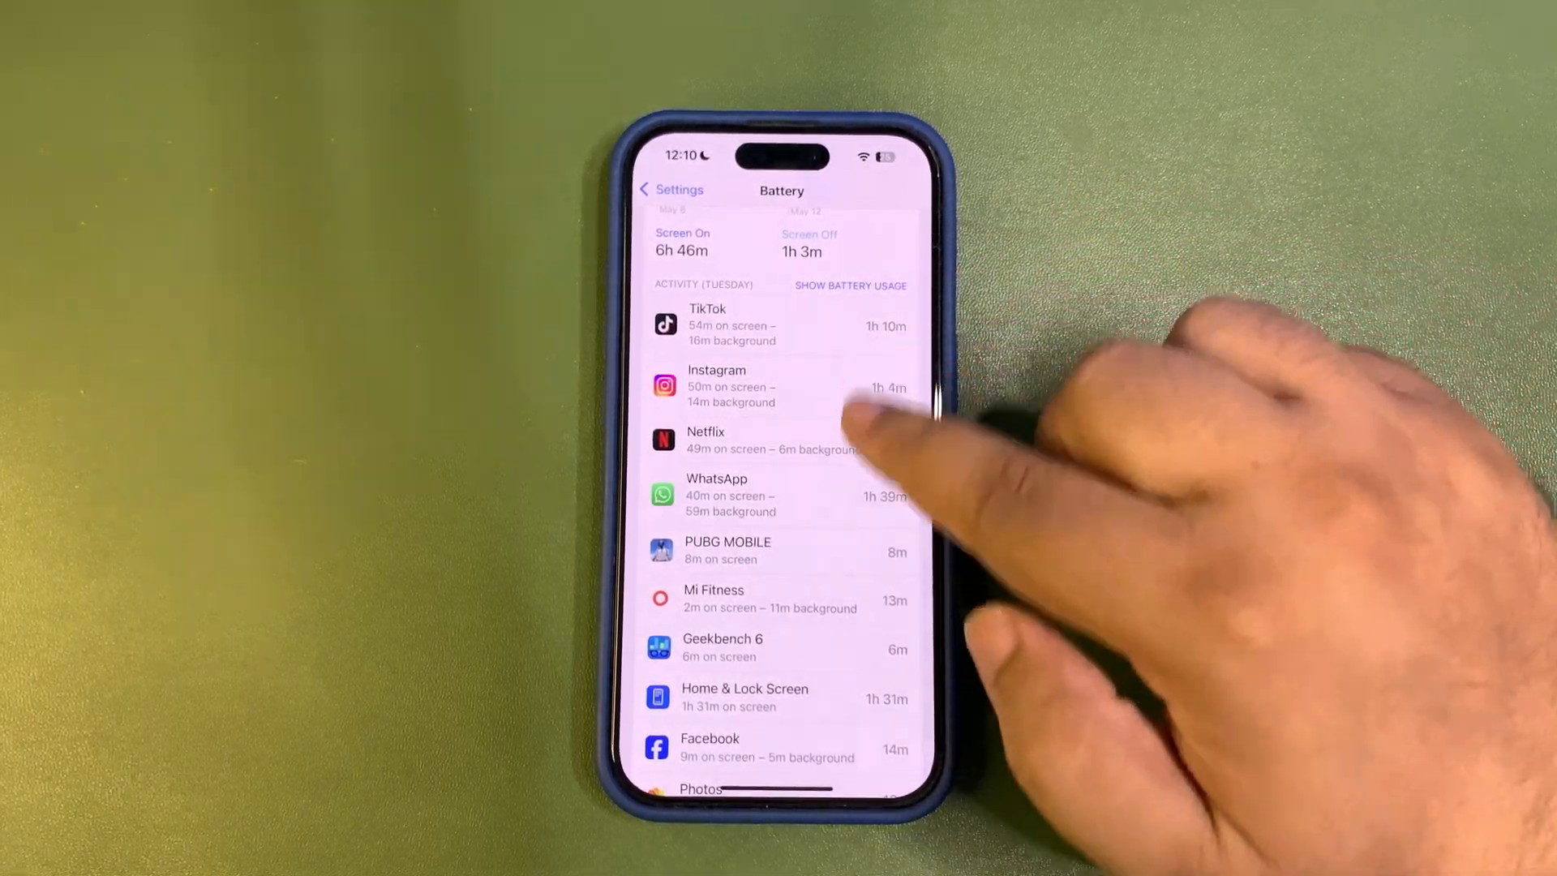
scroll("down", 3)
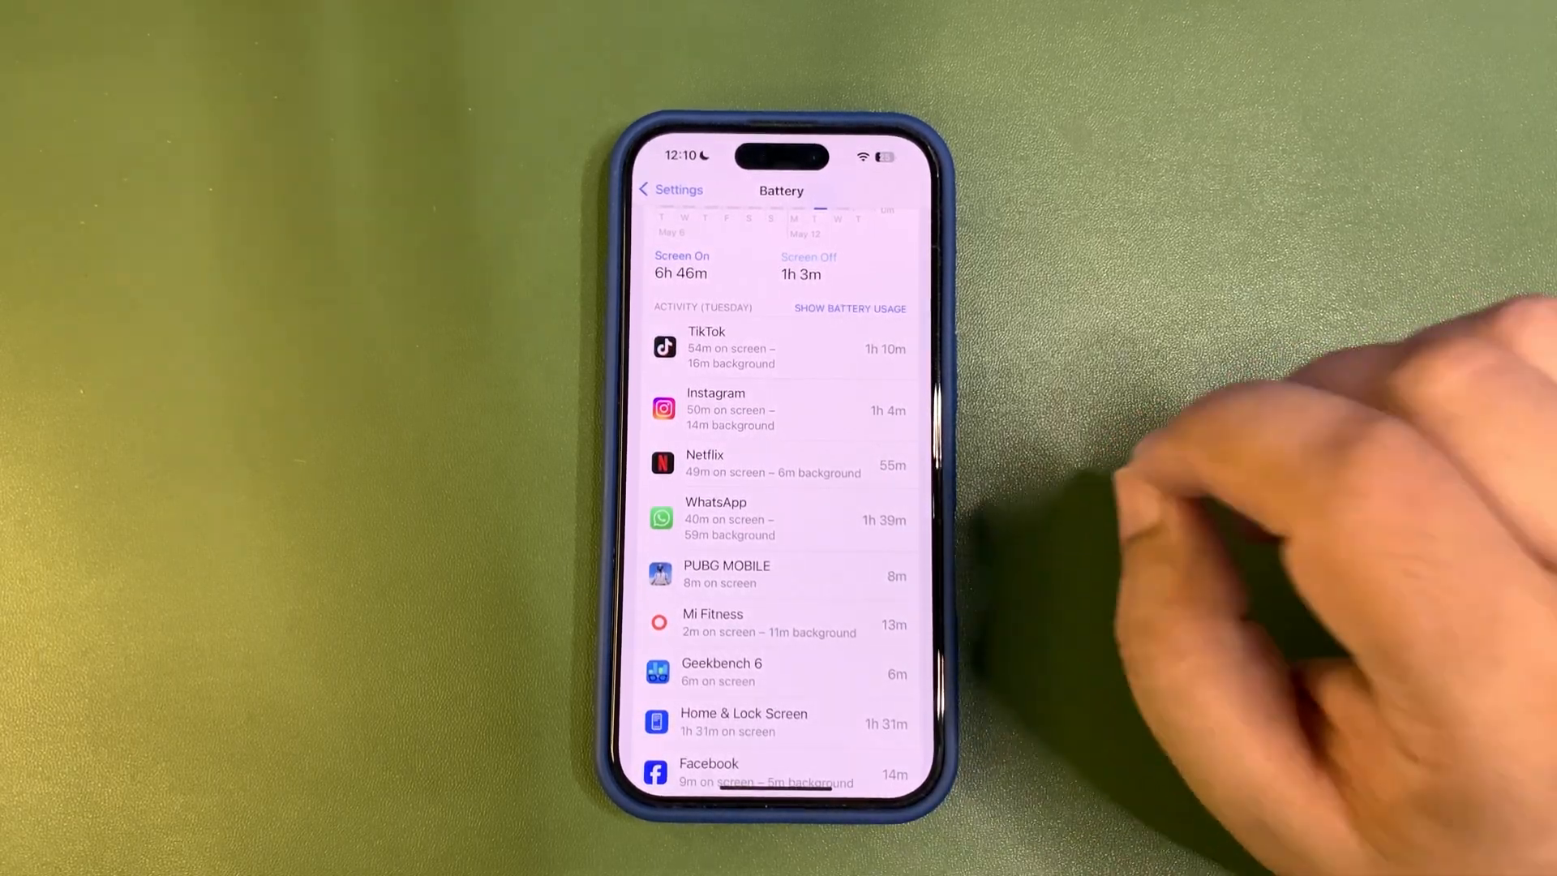
scroll("down", 3)
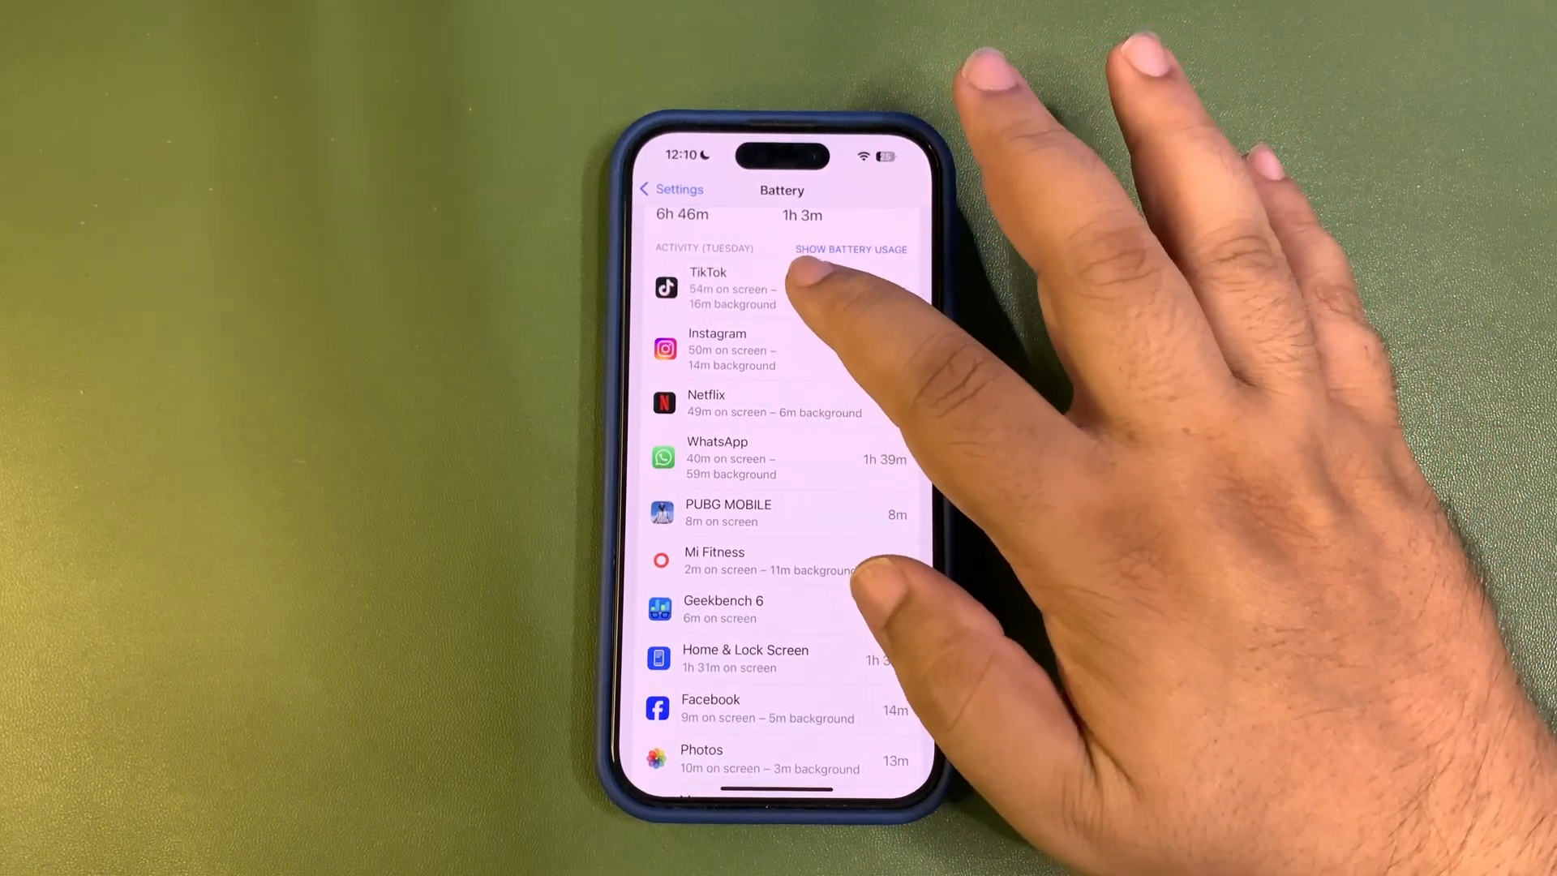
scroll("down", 3)
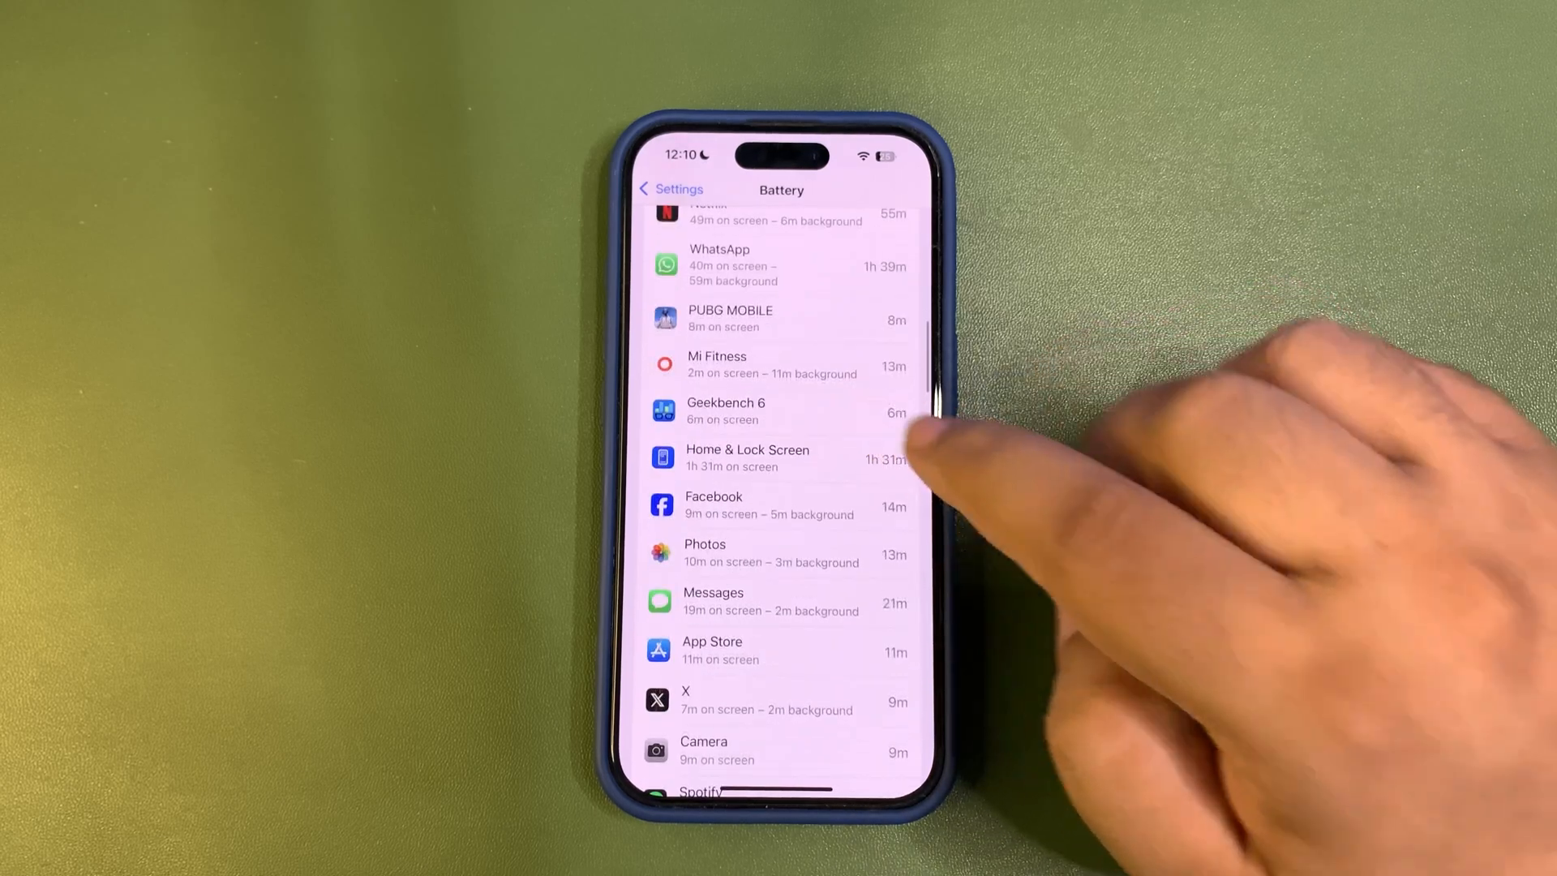
scroll("down", 3)
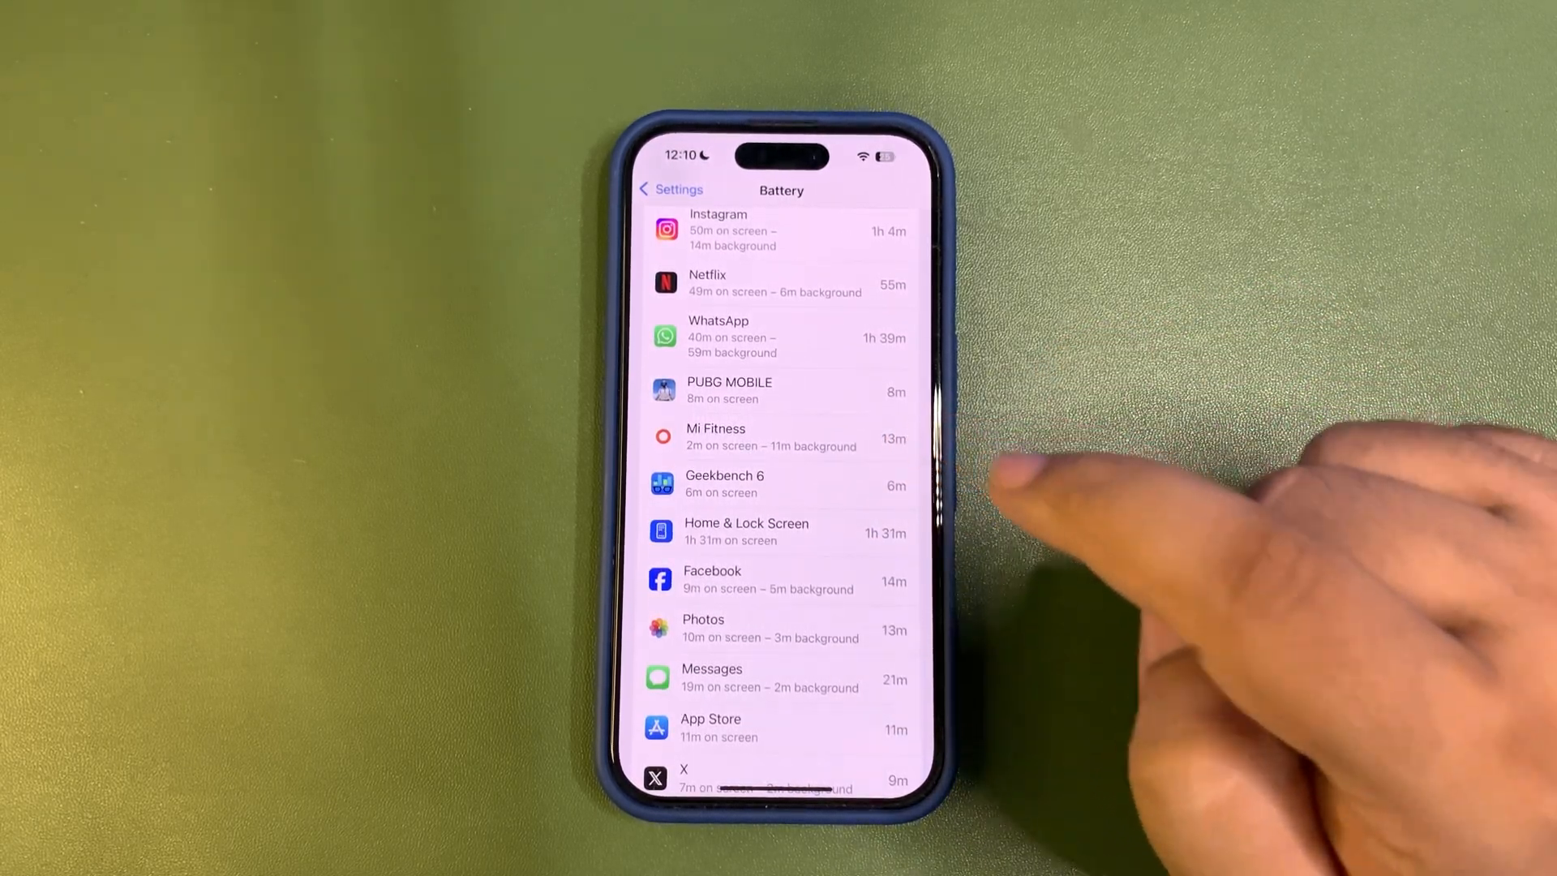
scroll("down", 3)
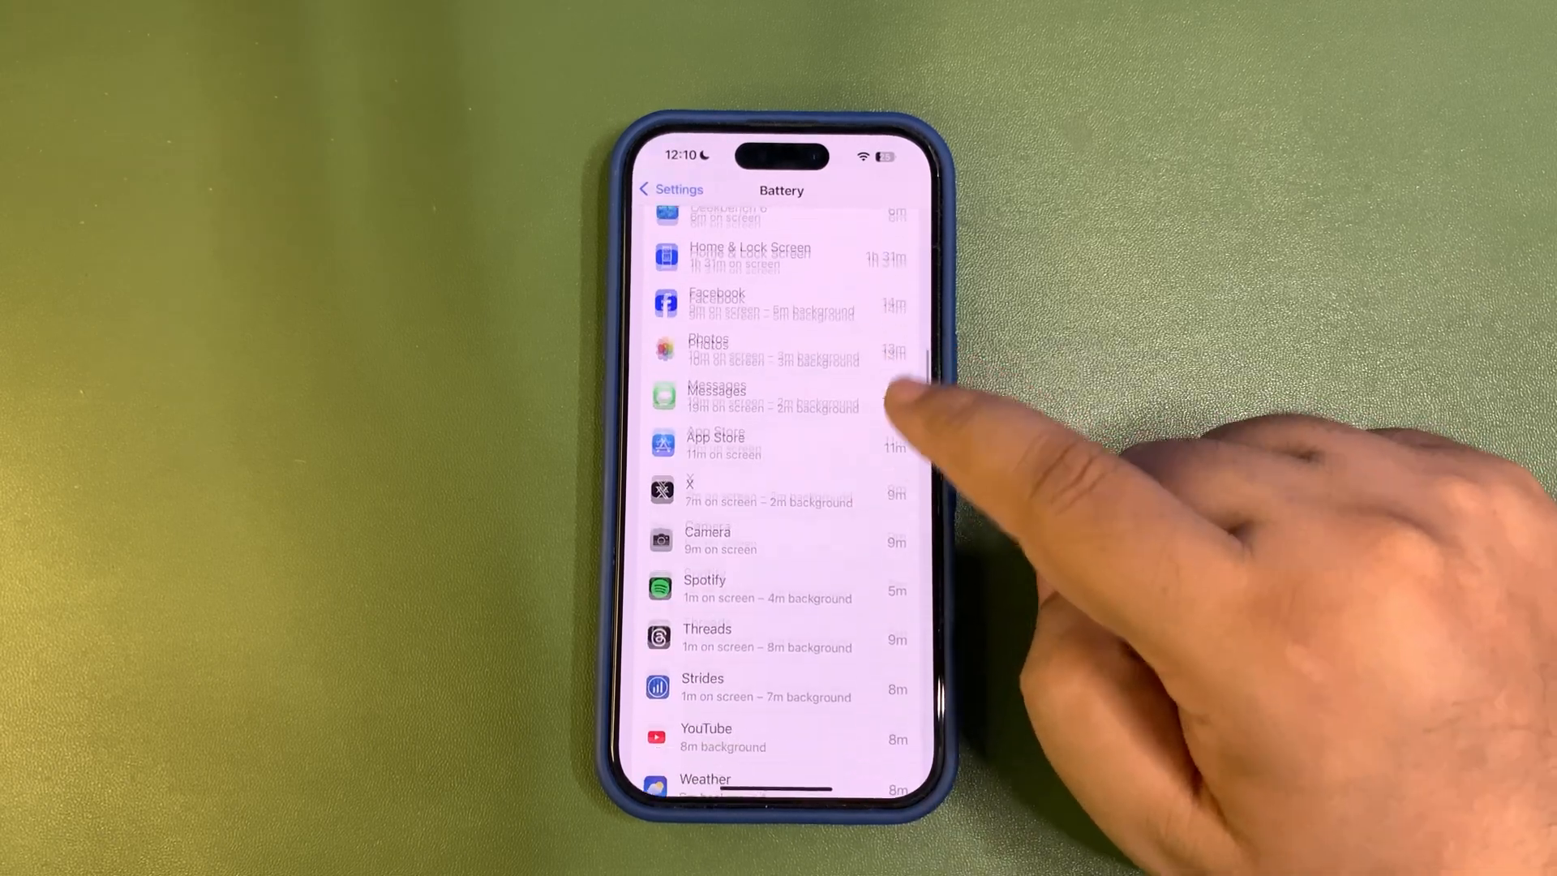
scroll("down", 3)
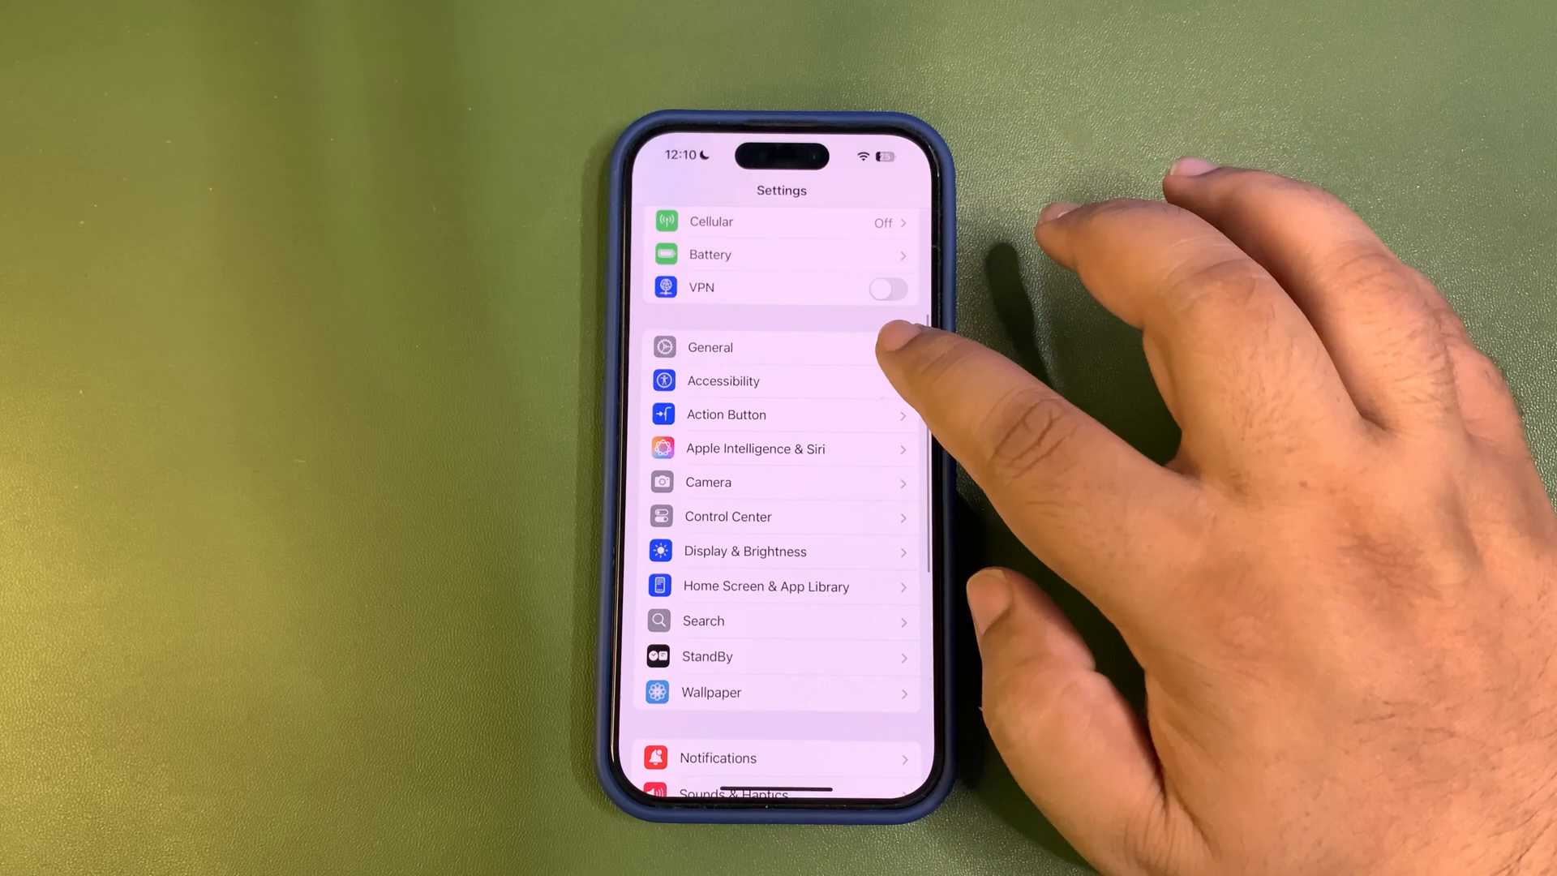
Switch off Background App Refresh for Mi Fitness and return to General
left_click(710, 347)
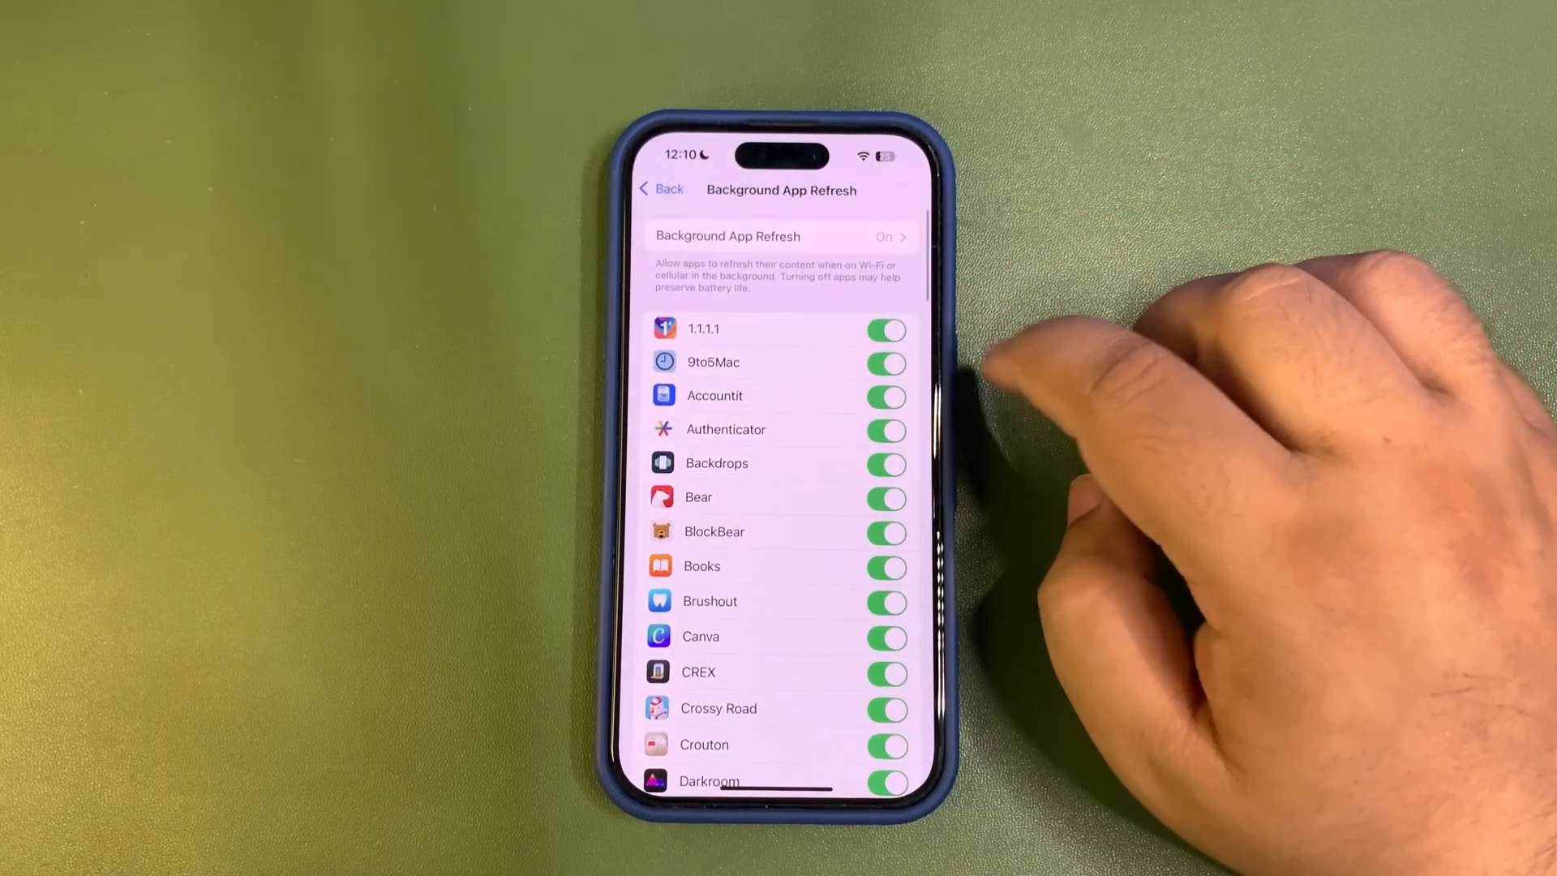
scroll("down", 3)
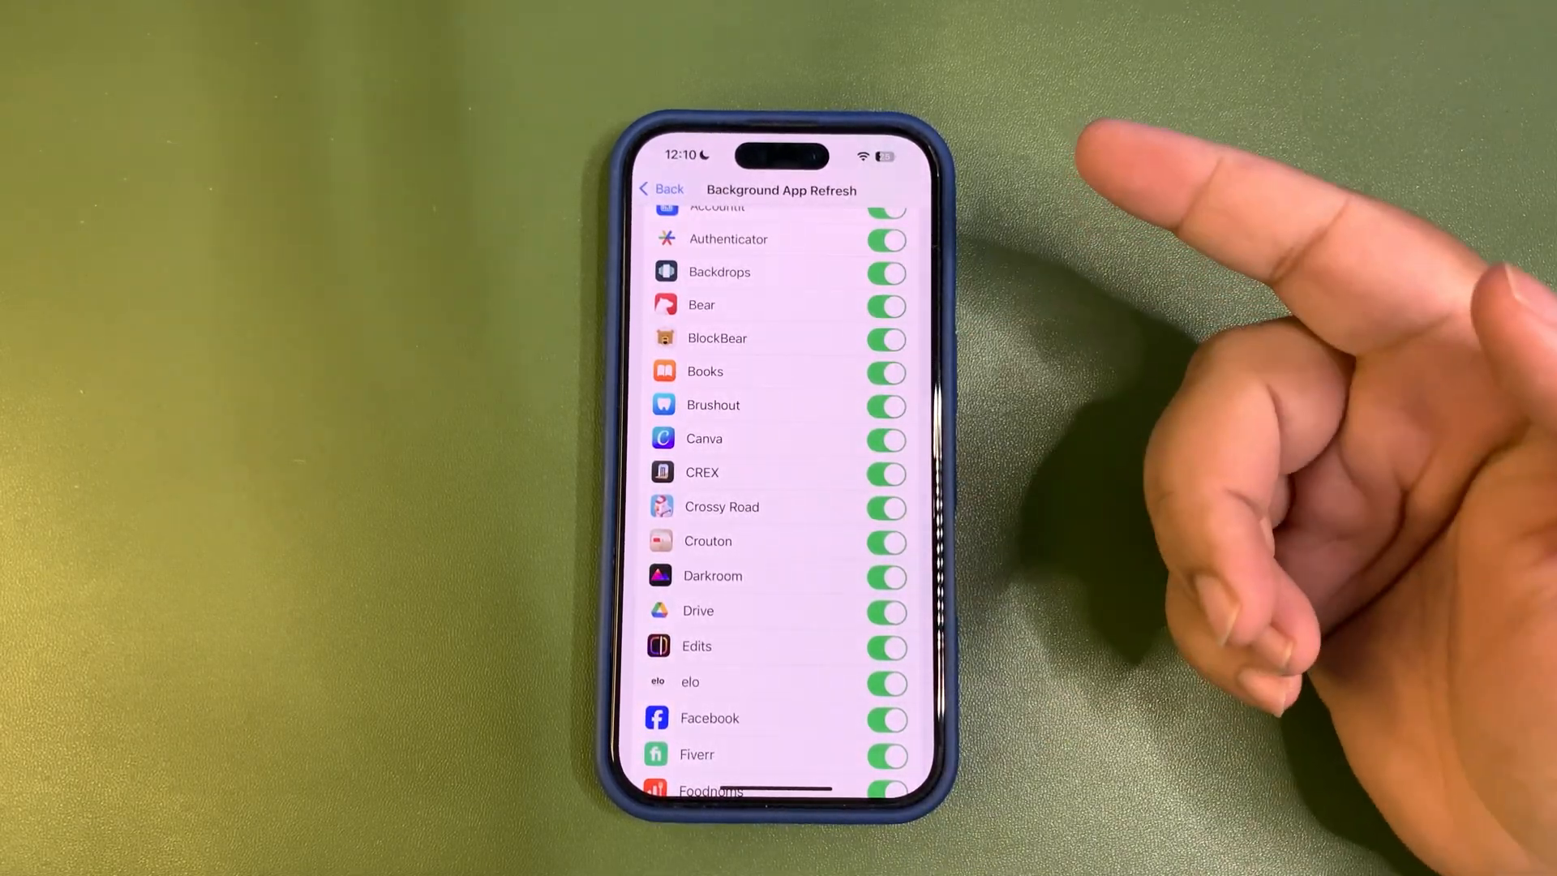
scroll("down", 3)
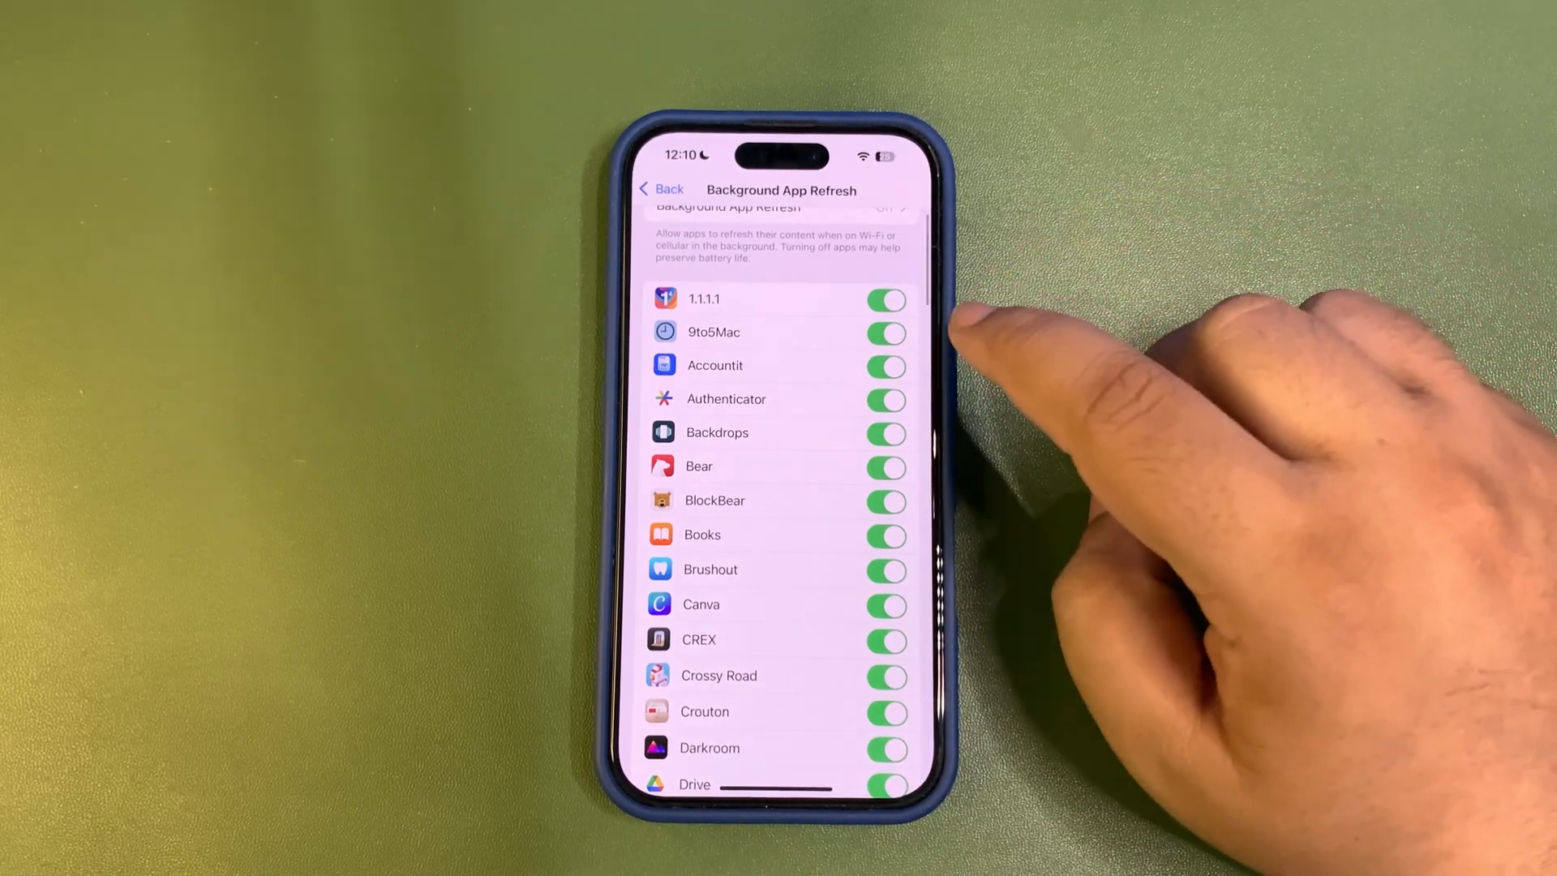
scroll("down", 3)
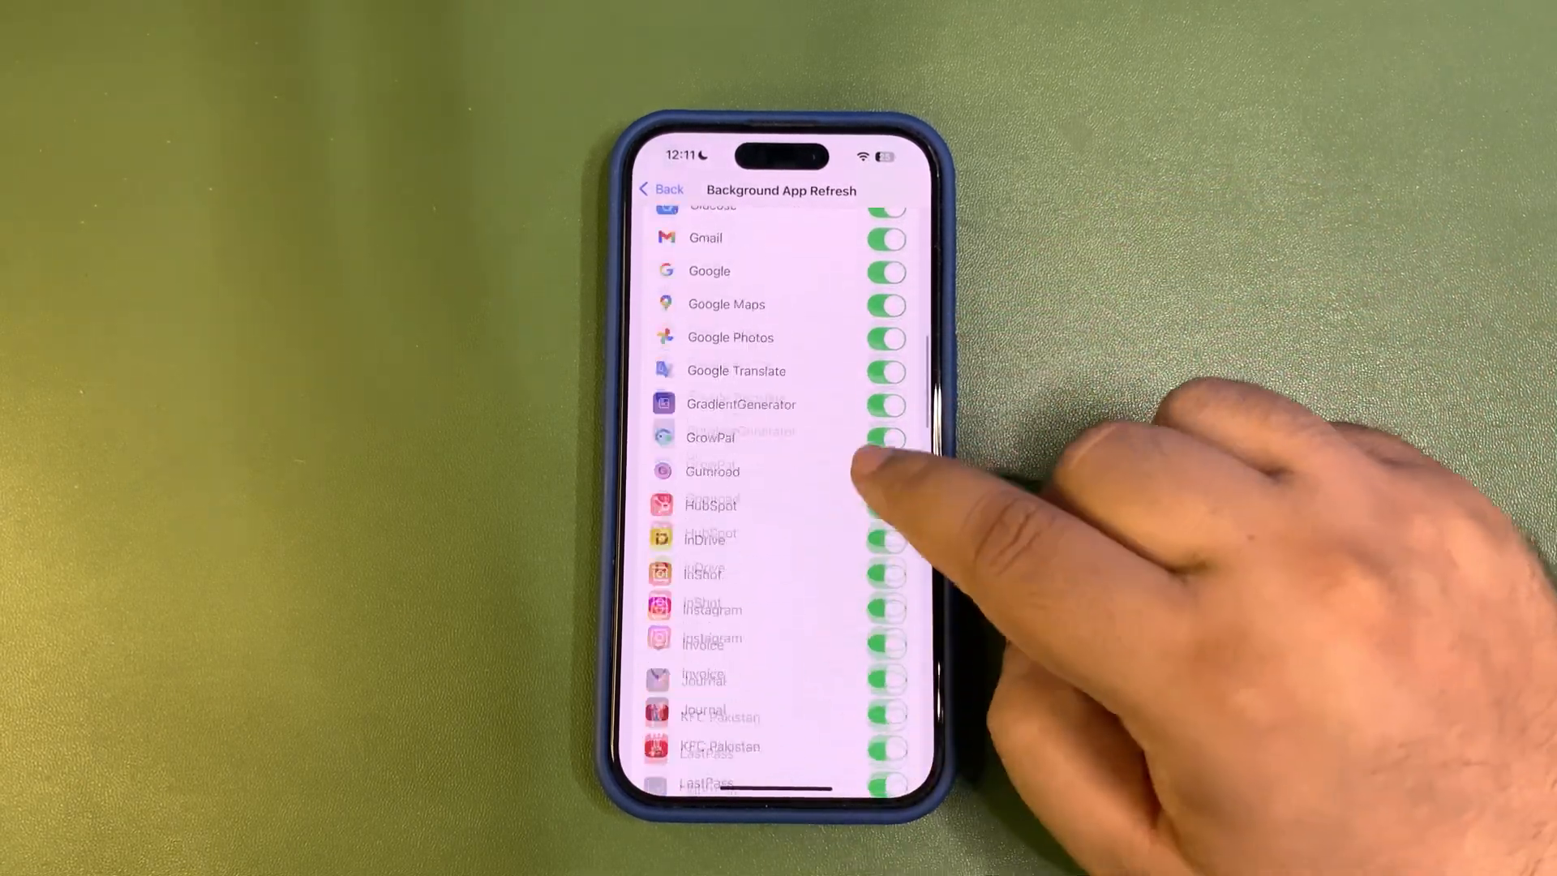
scroll("down", 3)
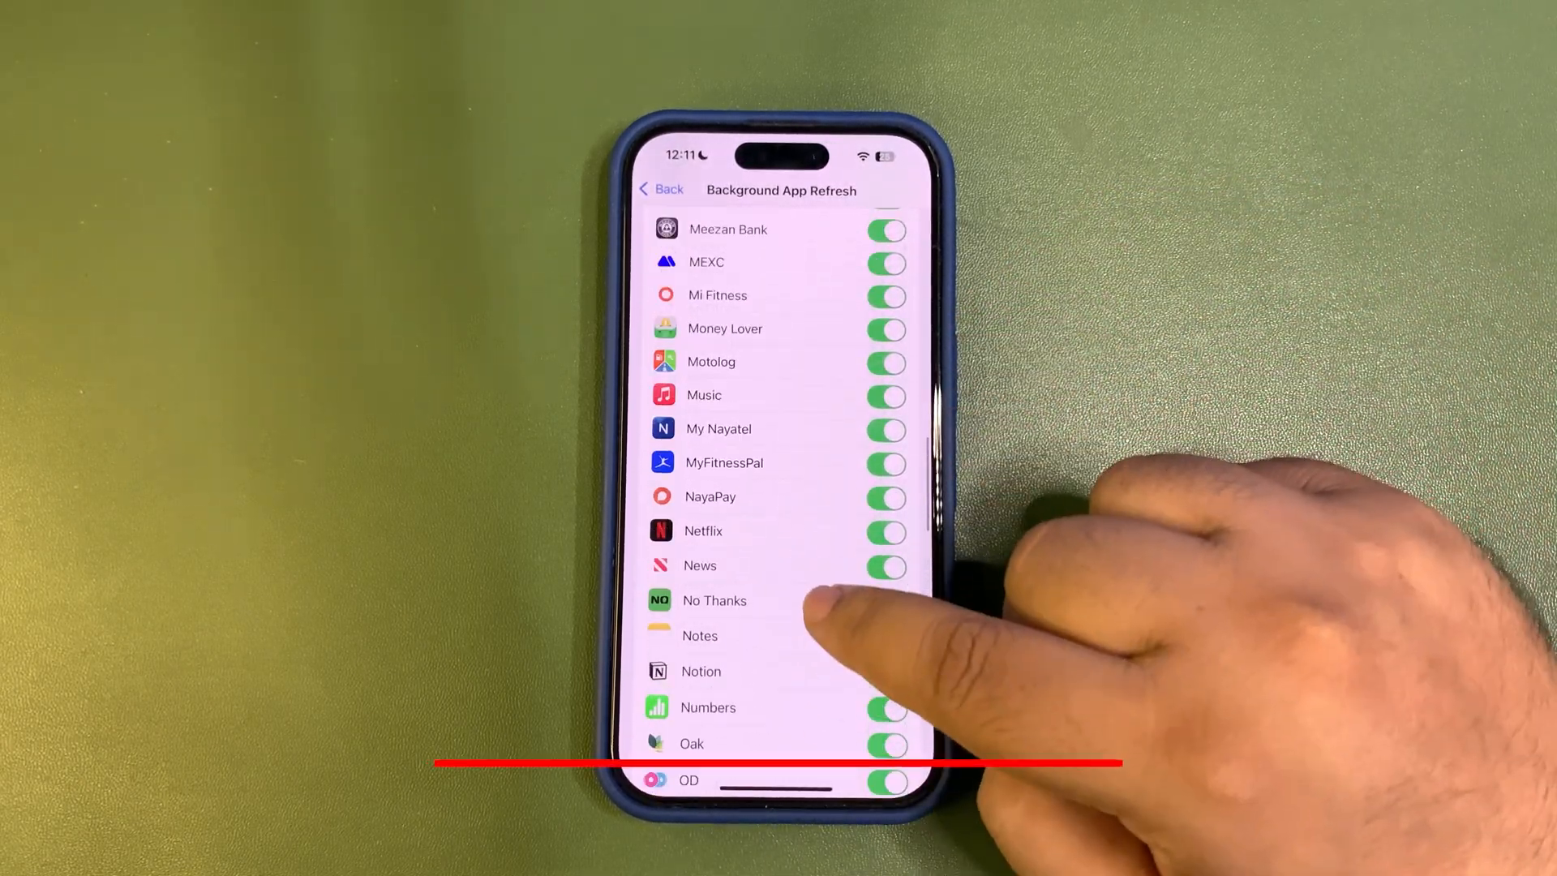
scroll("down", 3)
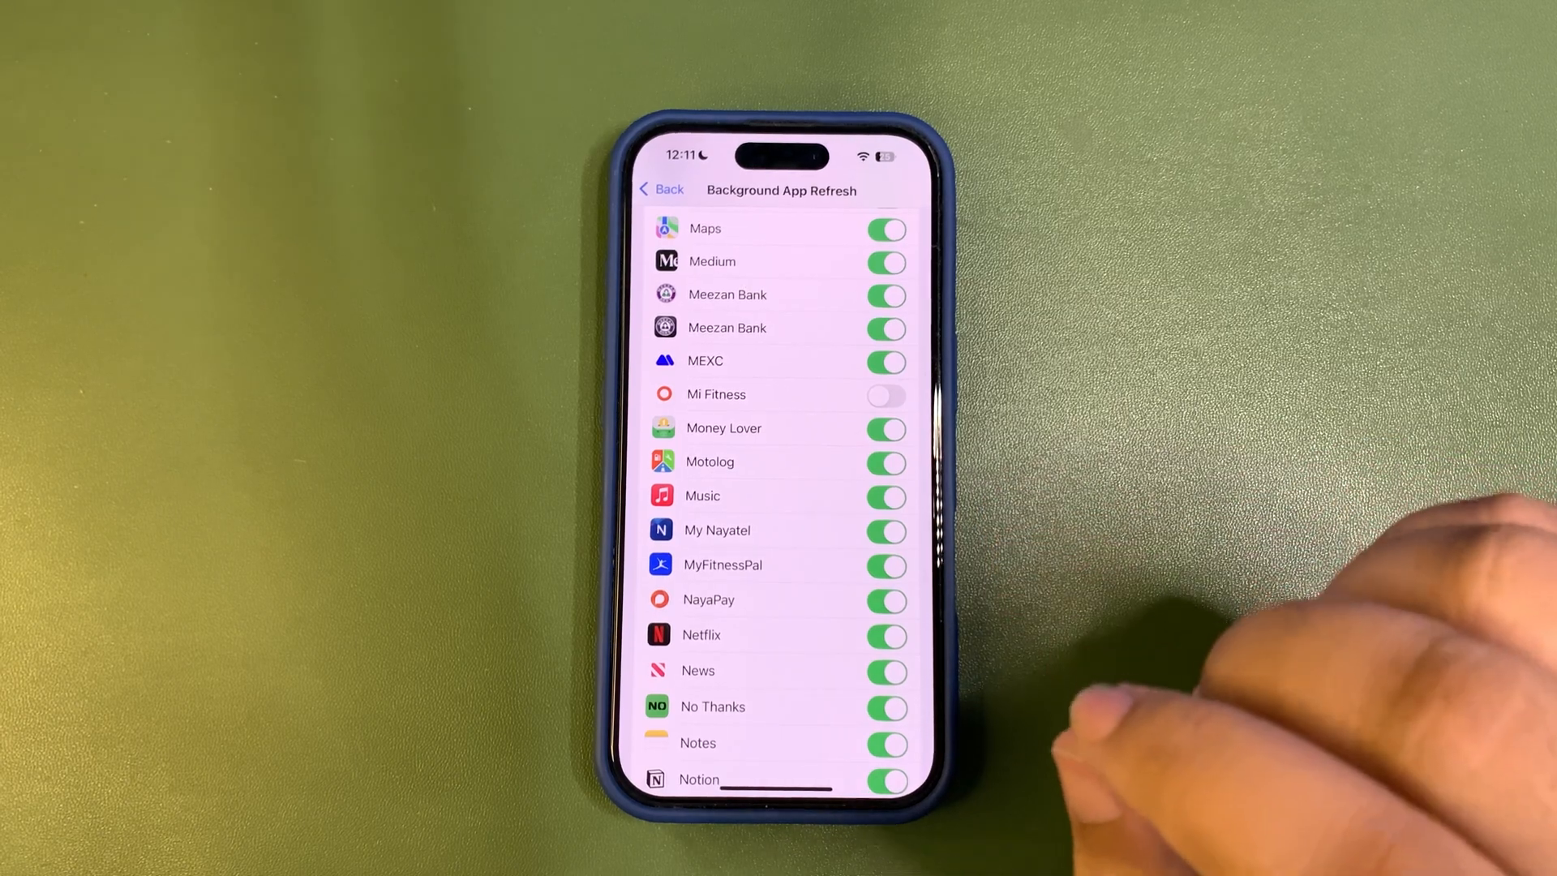
left_click(661, 189)
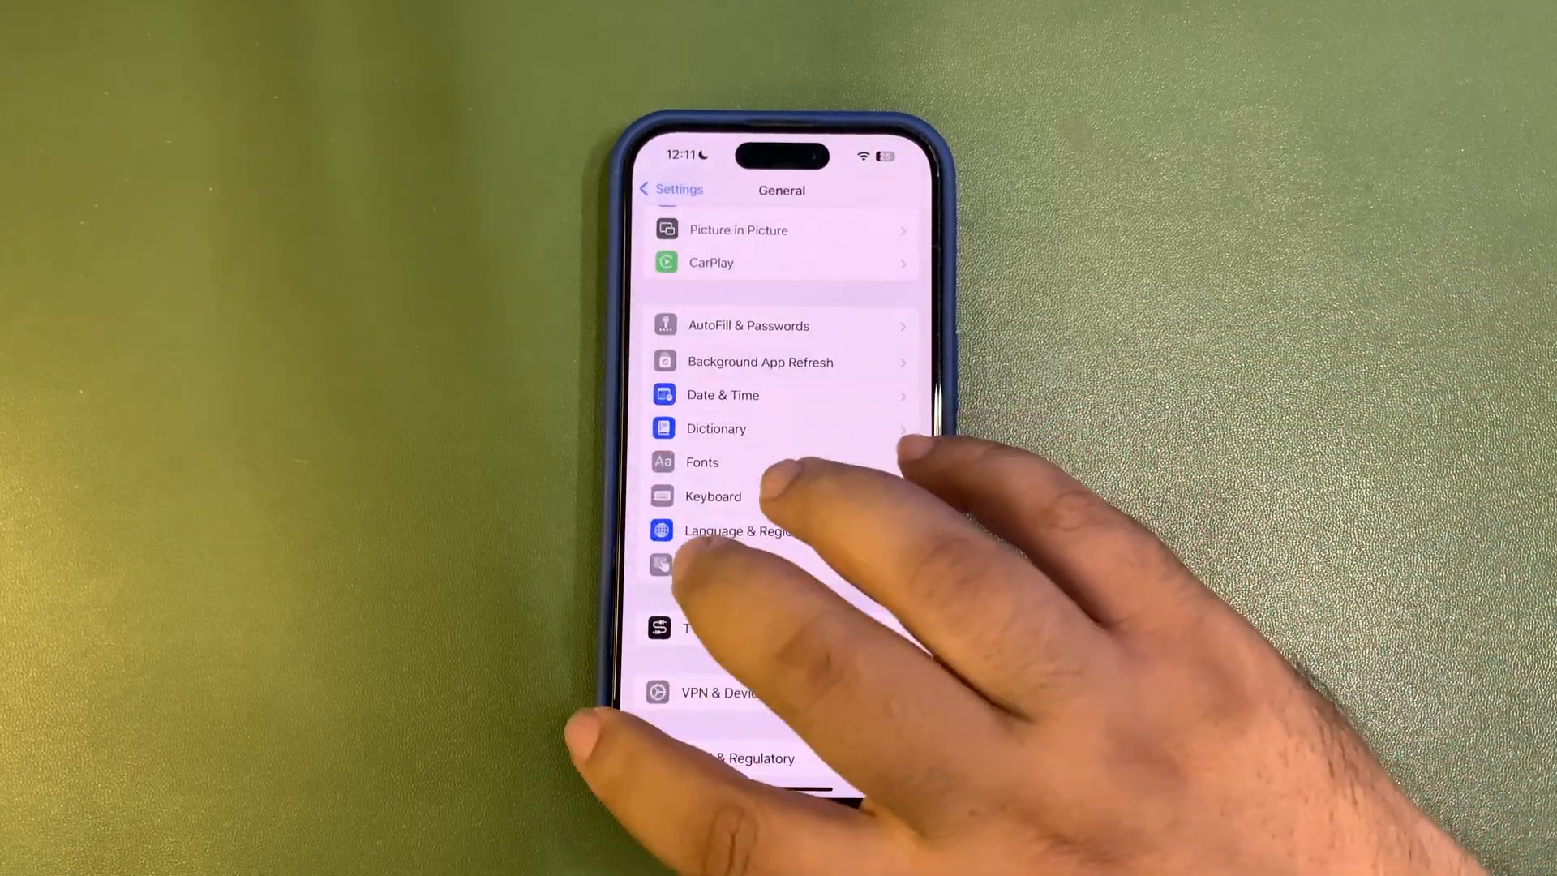
Review Motion & Fitness access under Privacy & Security, where MyFitnessPal is off
left_click(671, 189)
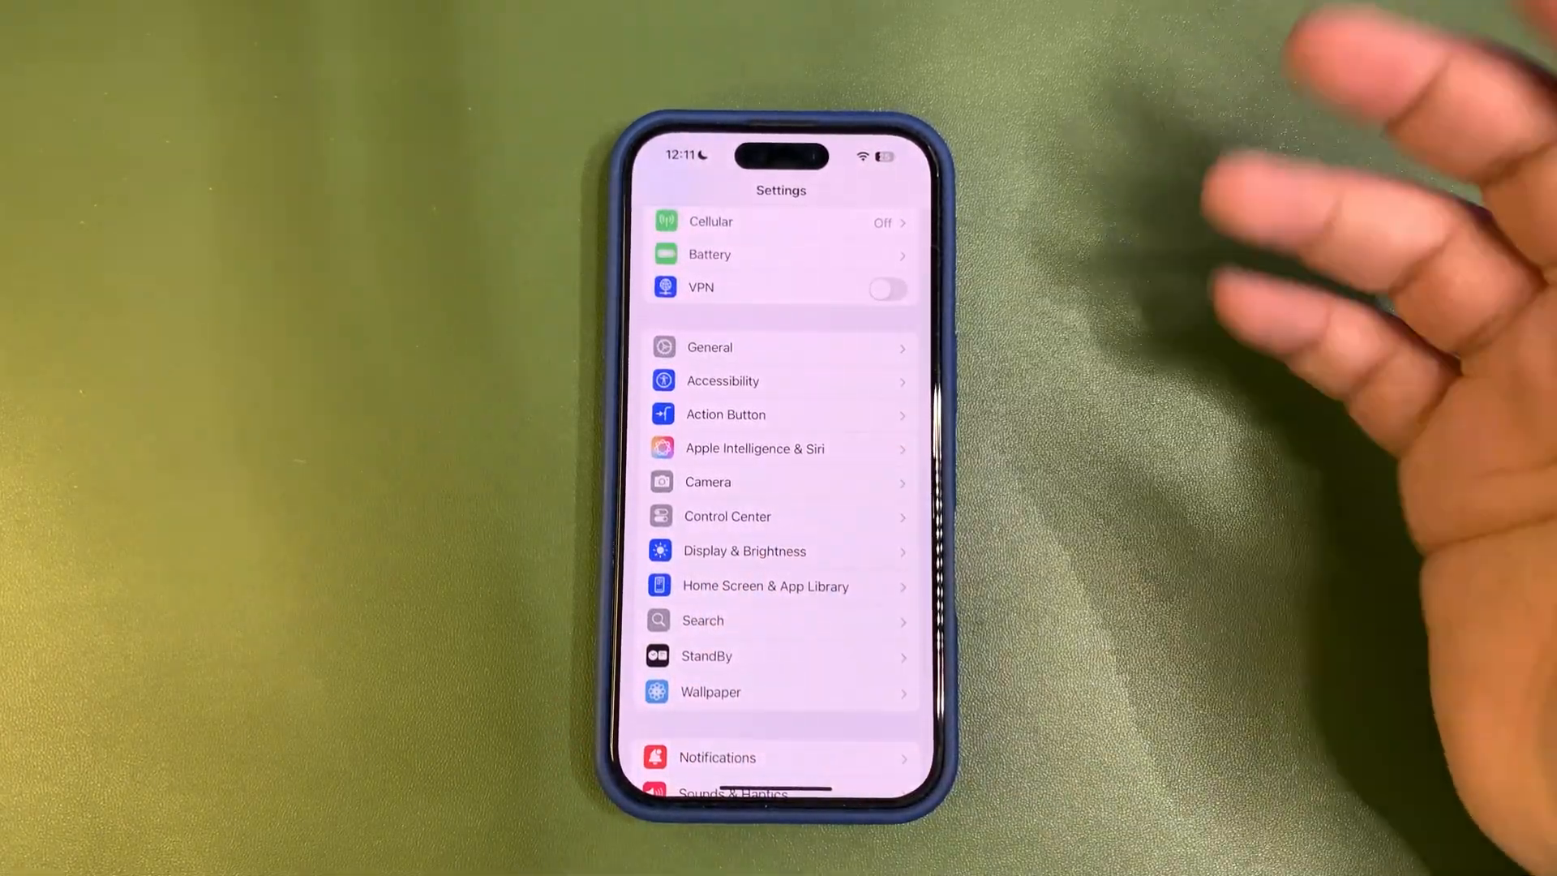
scroll("down", 3)
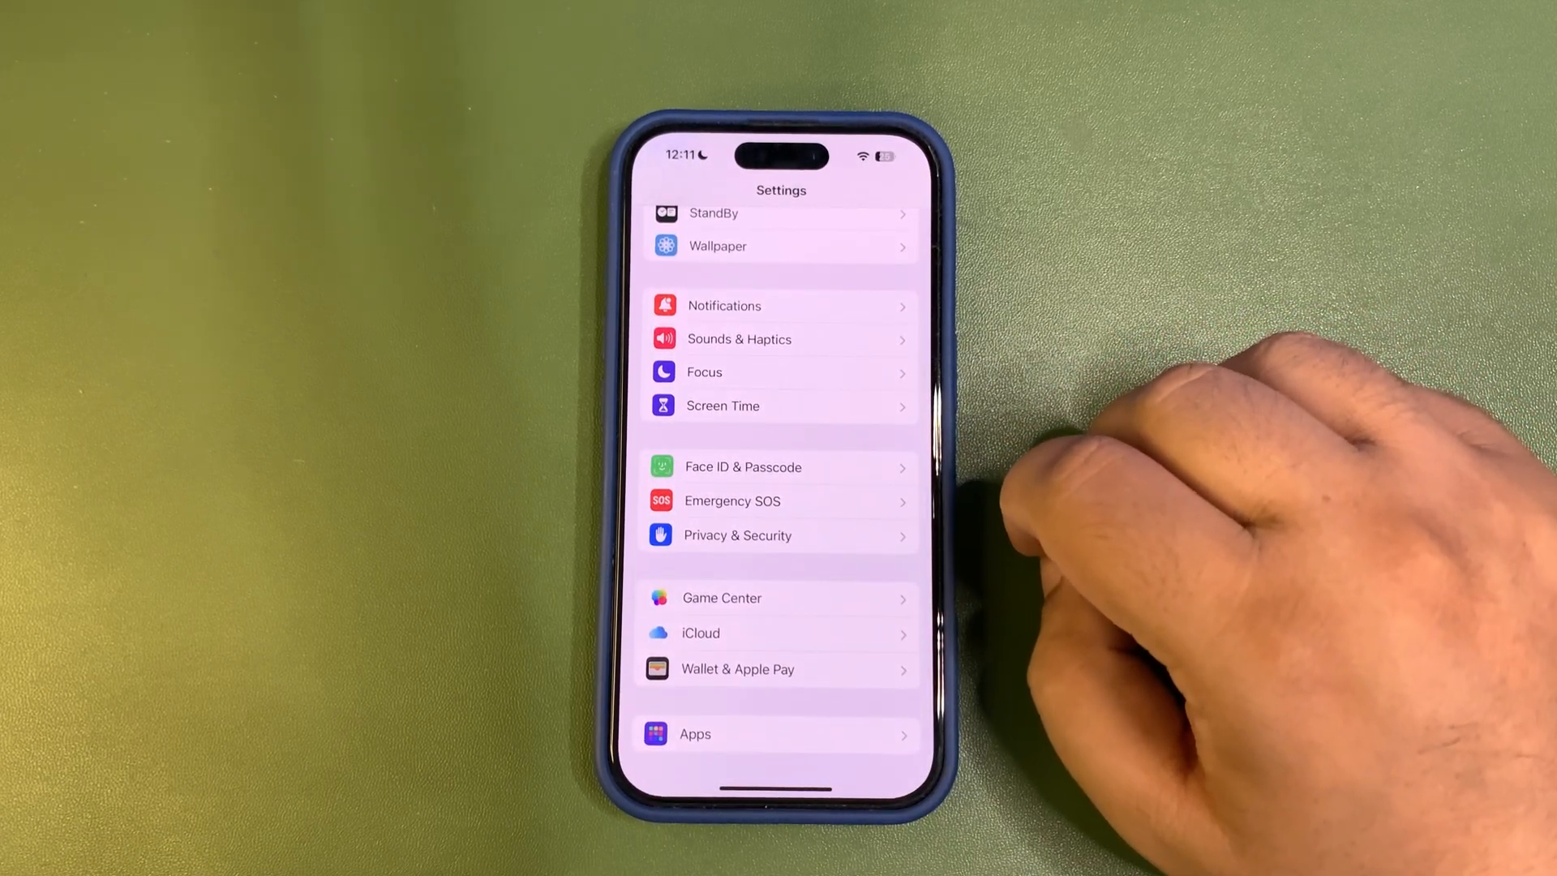
left_click(766, 535)
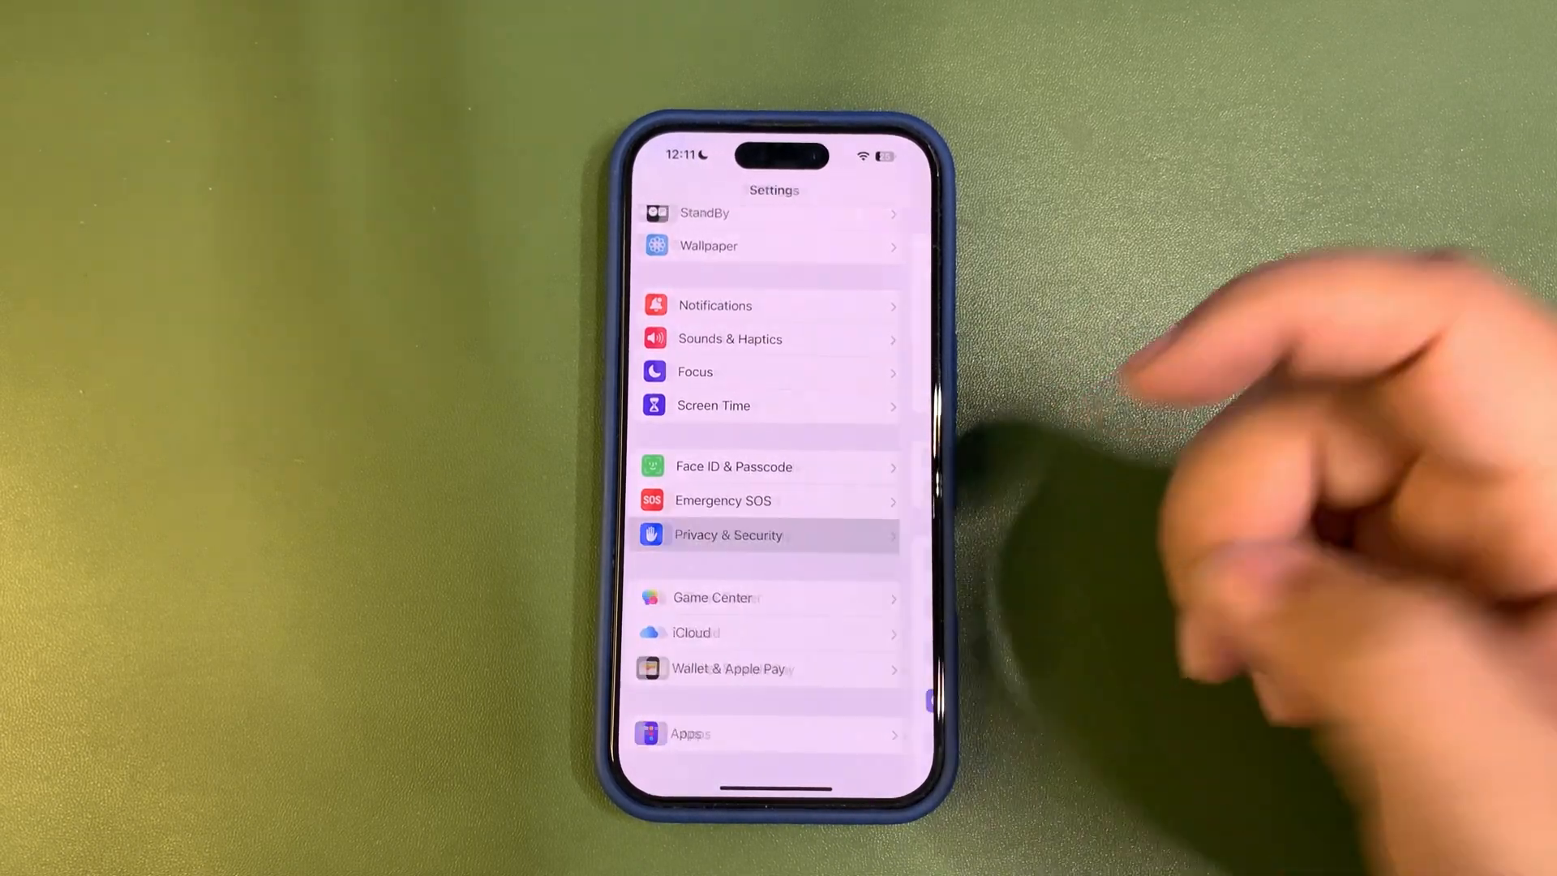
left_click(728, 535)
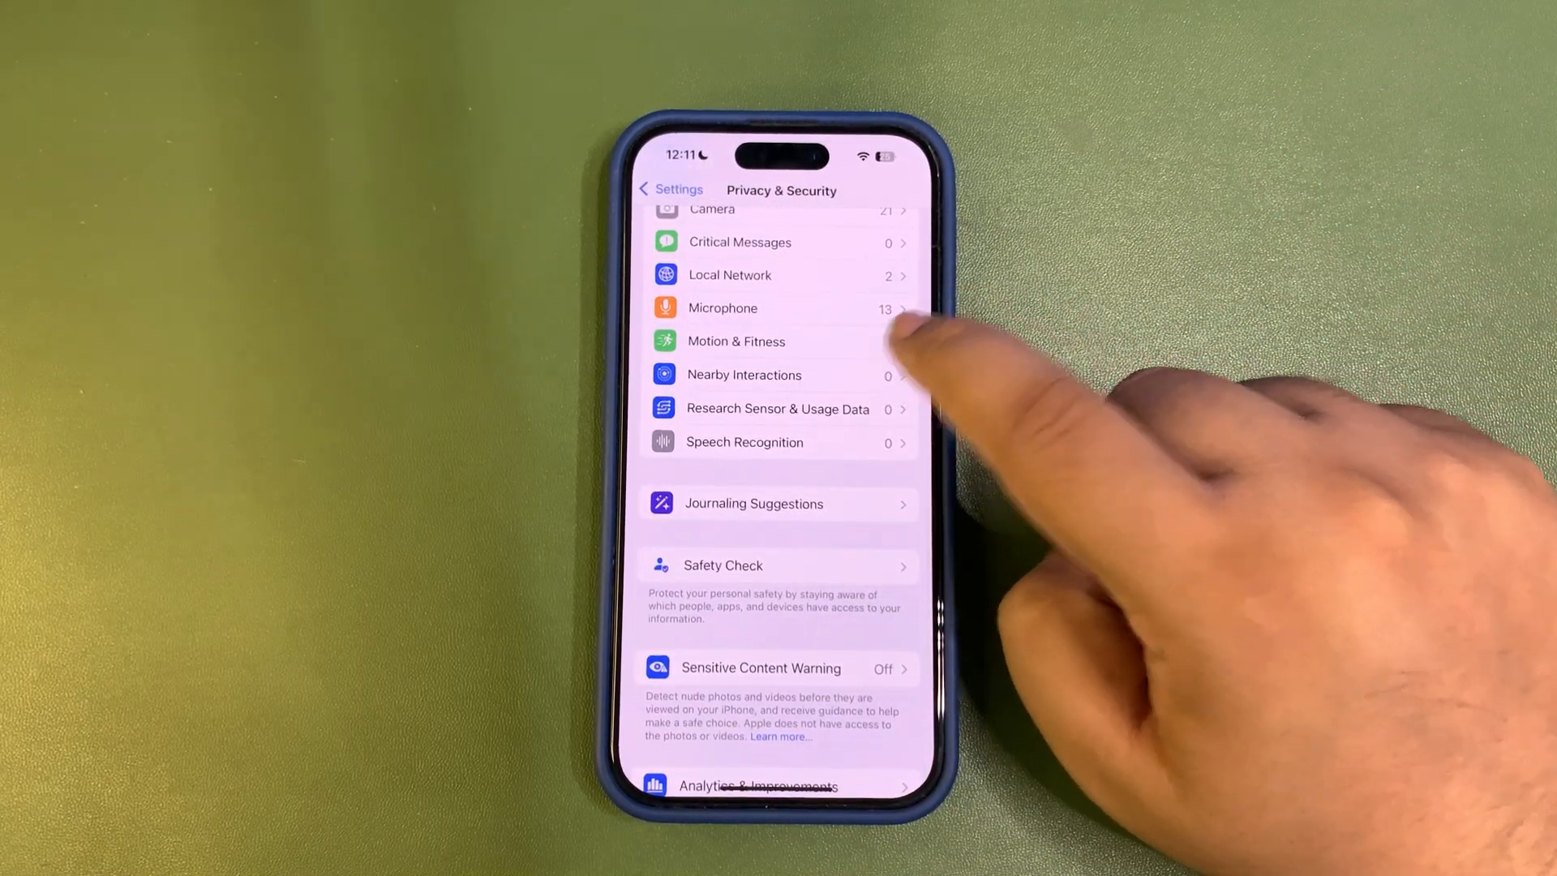
left_click(760, 341)
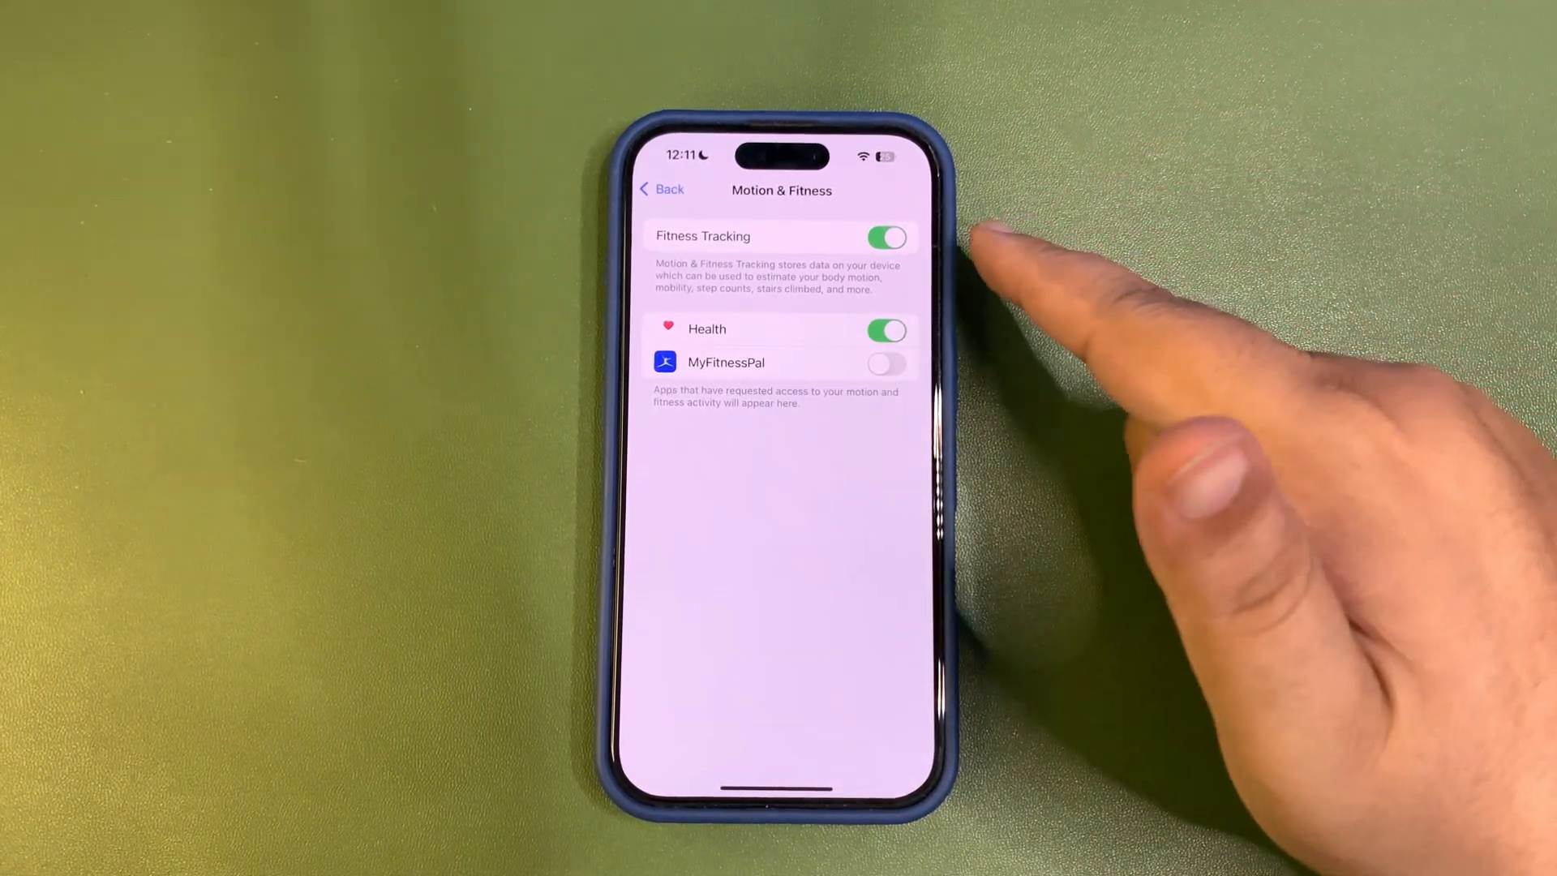
Review Analytics & Improvements, confirming iPhone analytics sharing is off, and return to Privacy & Security
left_click(661, 189)
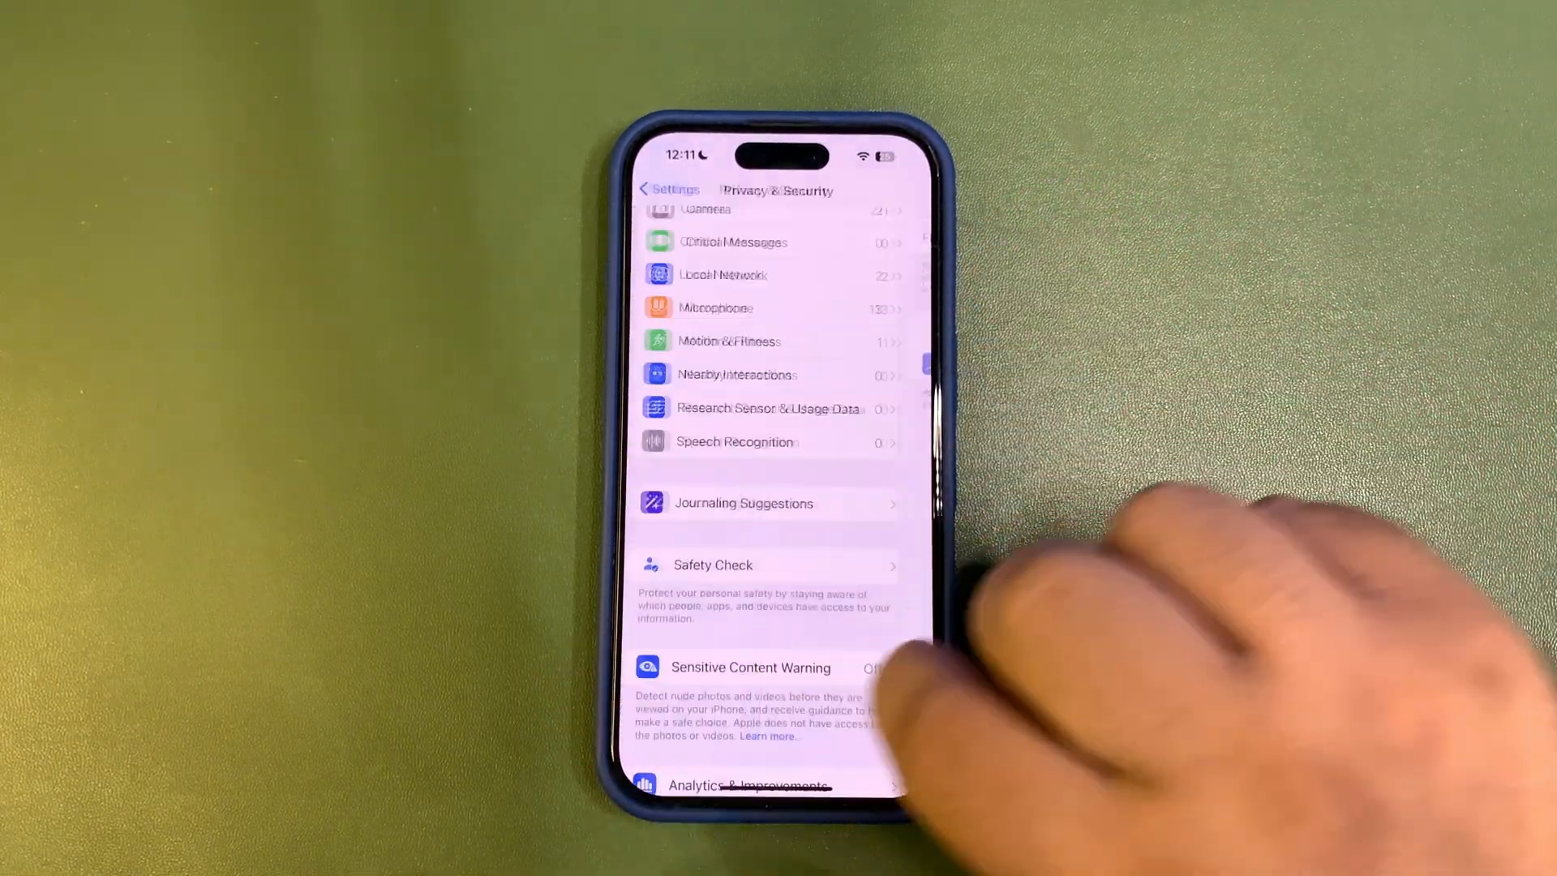
scroll("down", 3)
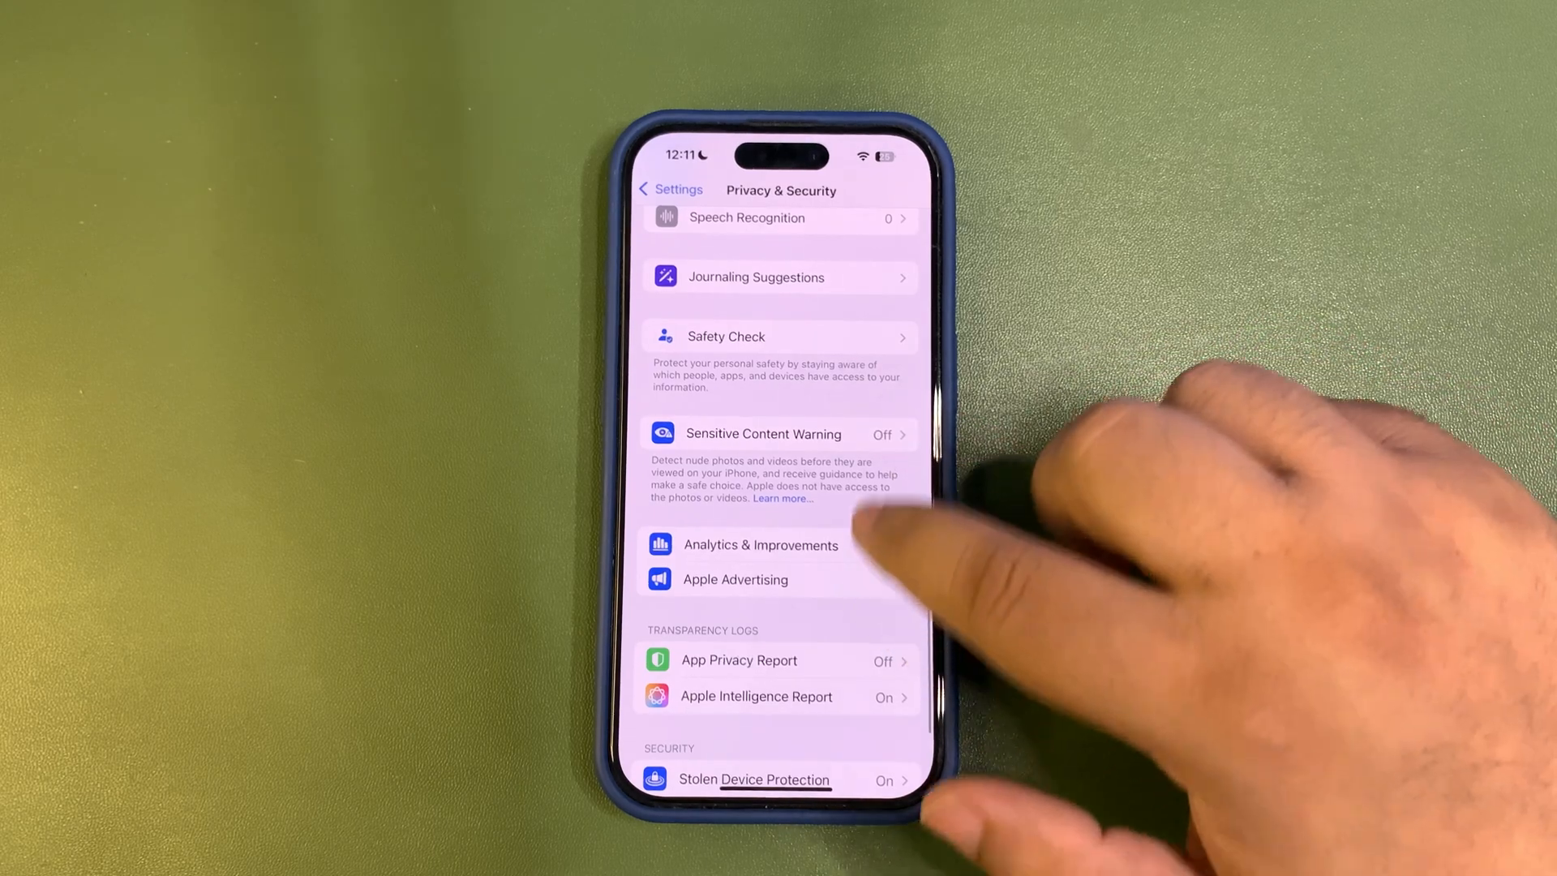
left_click(760, 545)
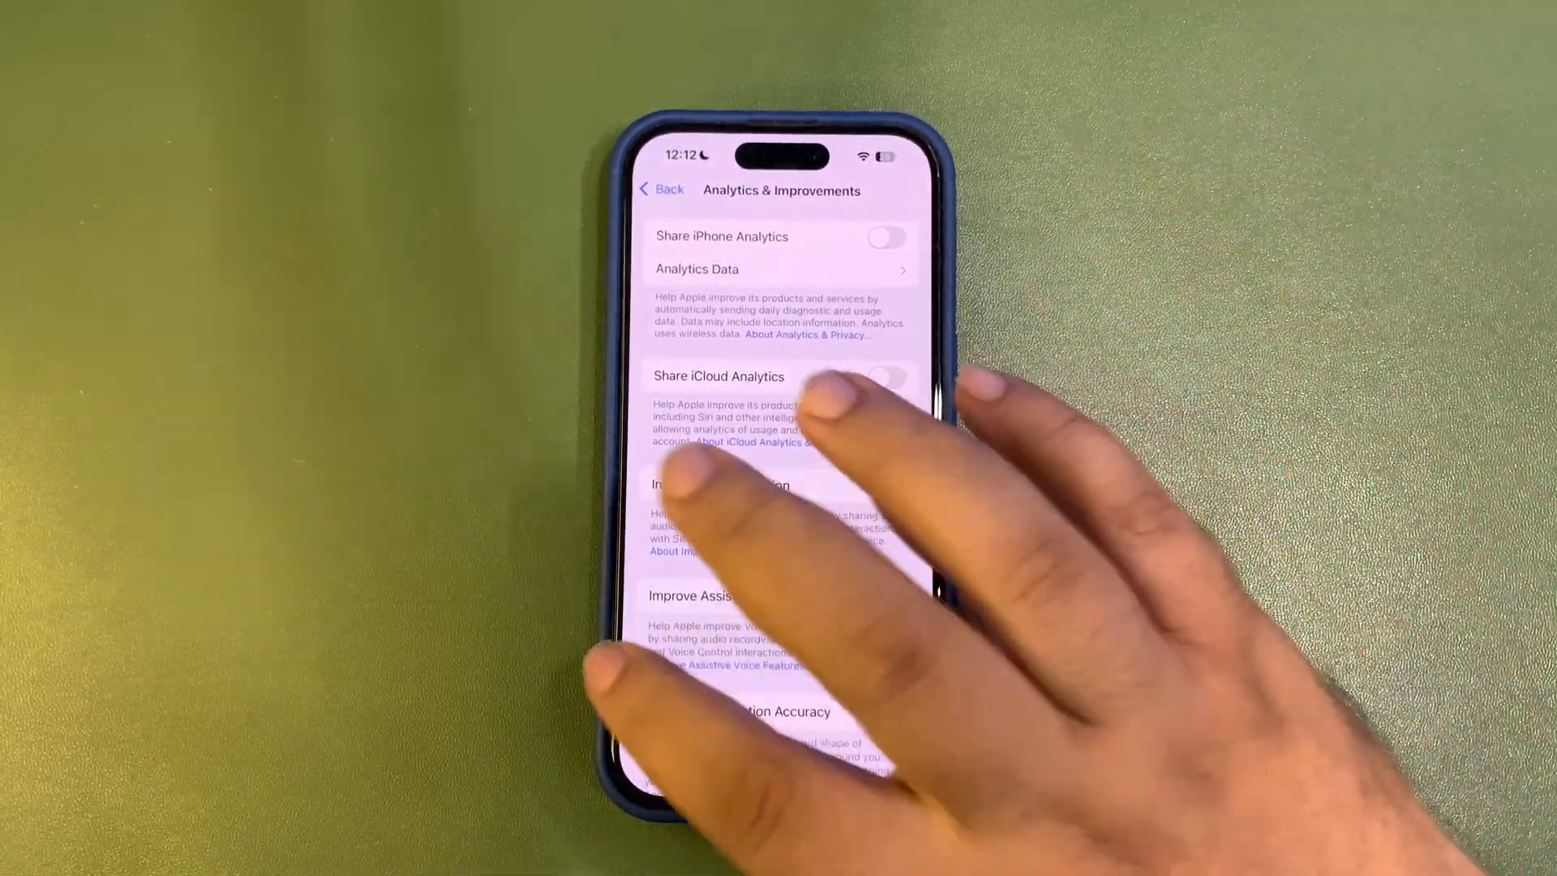
left_click(659, 189)
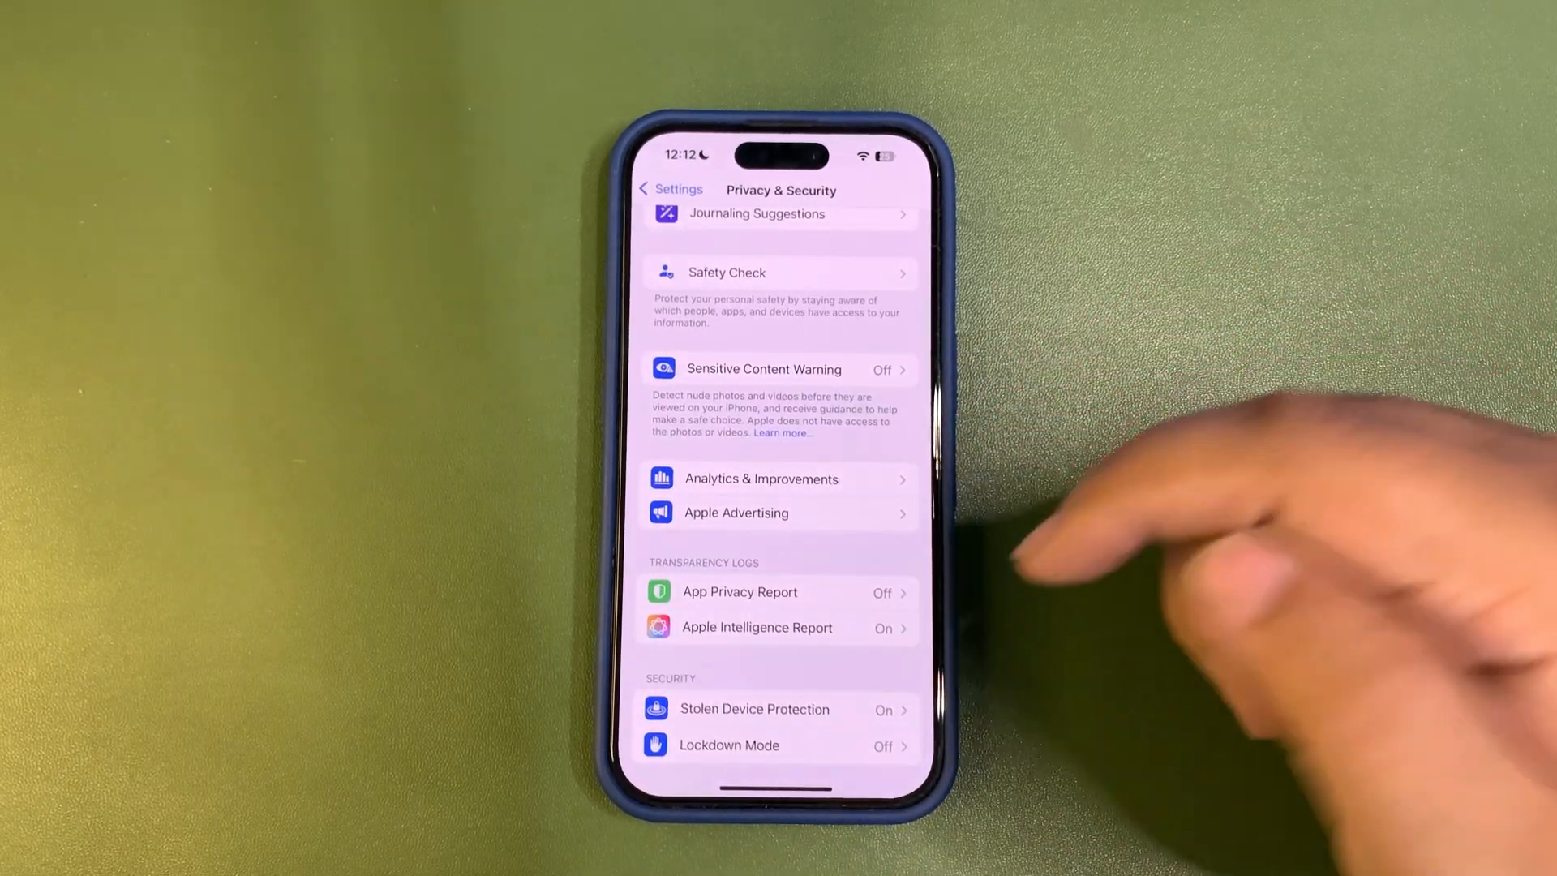
scroll("down", 3)
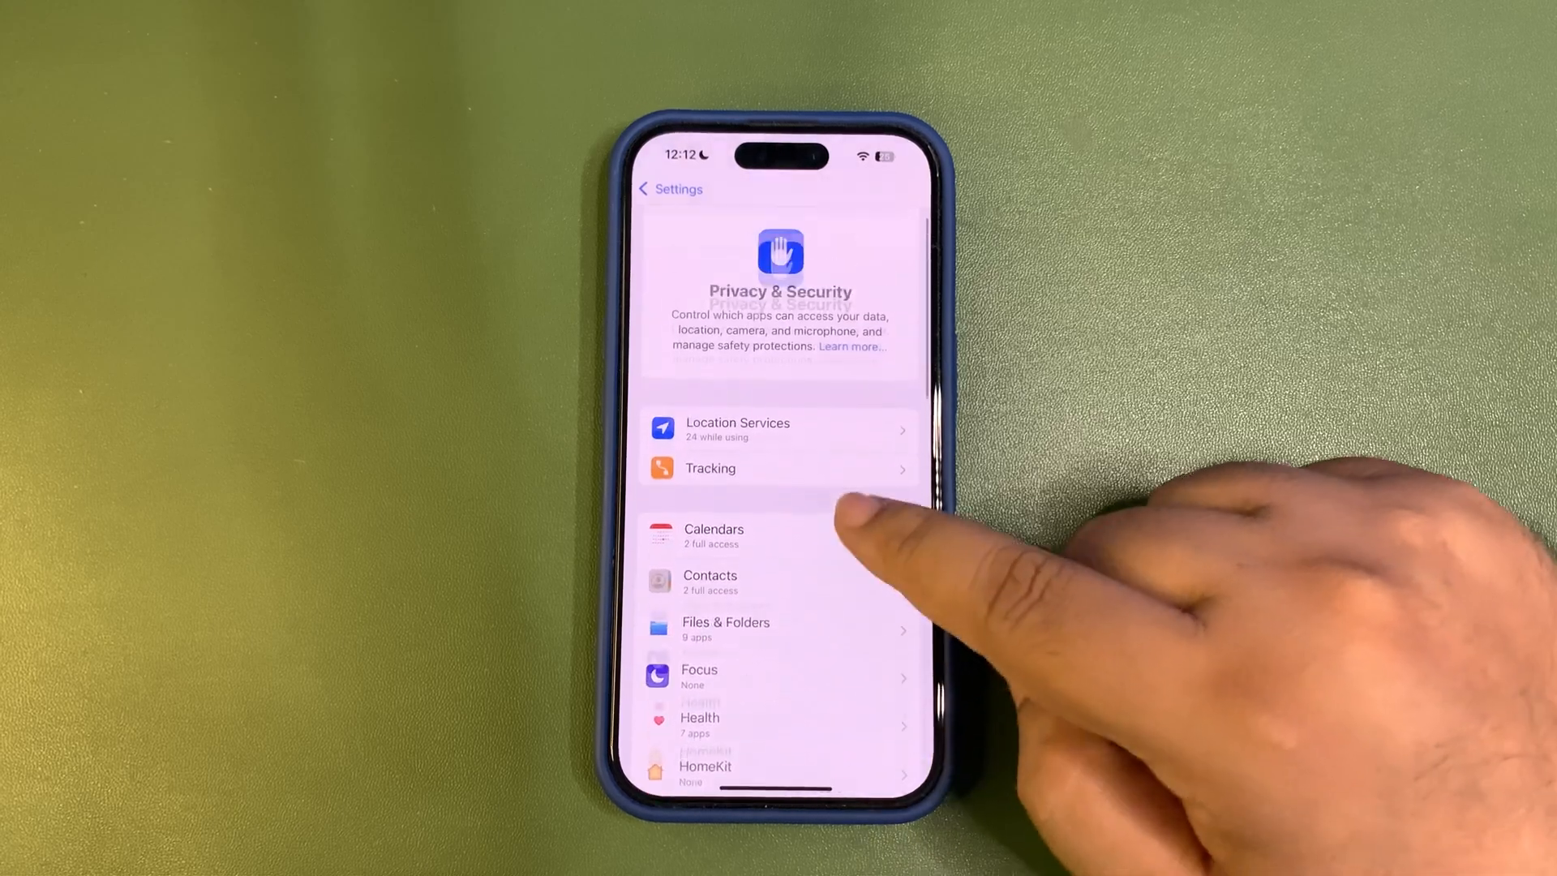
Check Location Services, where Google Maps is set to While Using the App with precise location
left_click(710, 468)
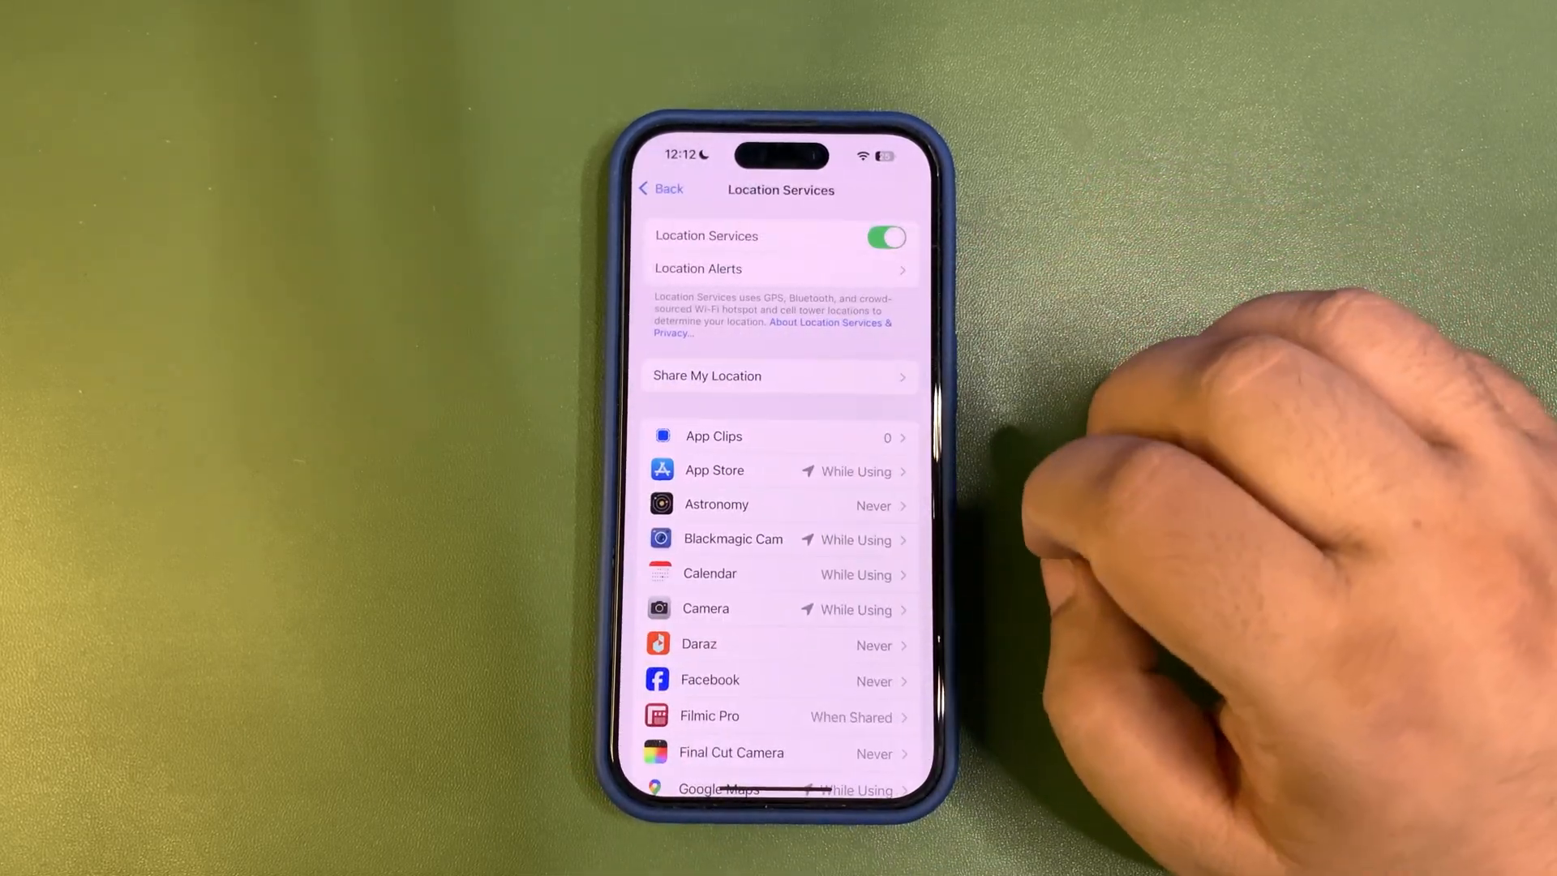
scroll("down", 3)
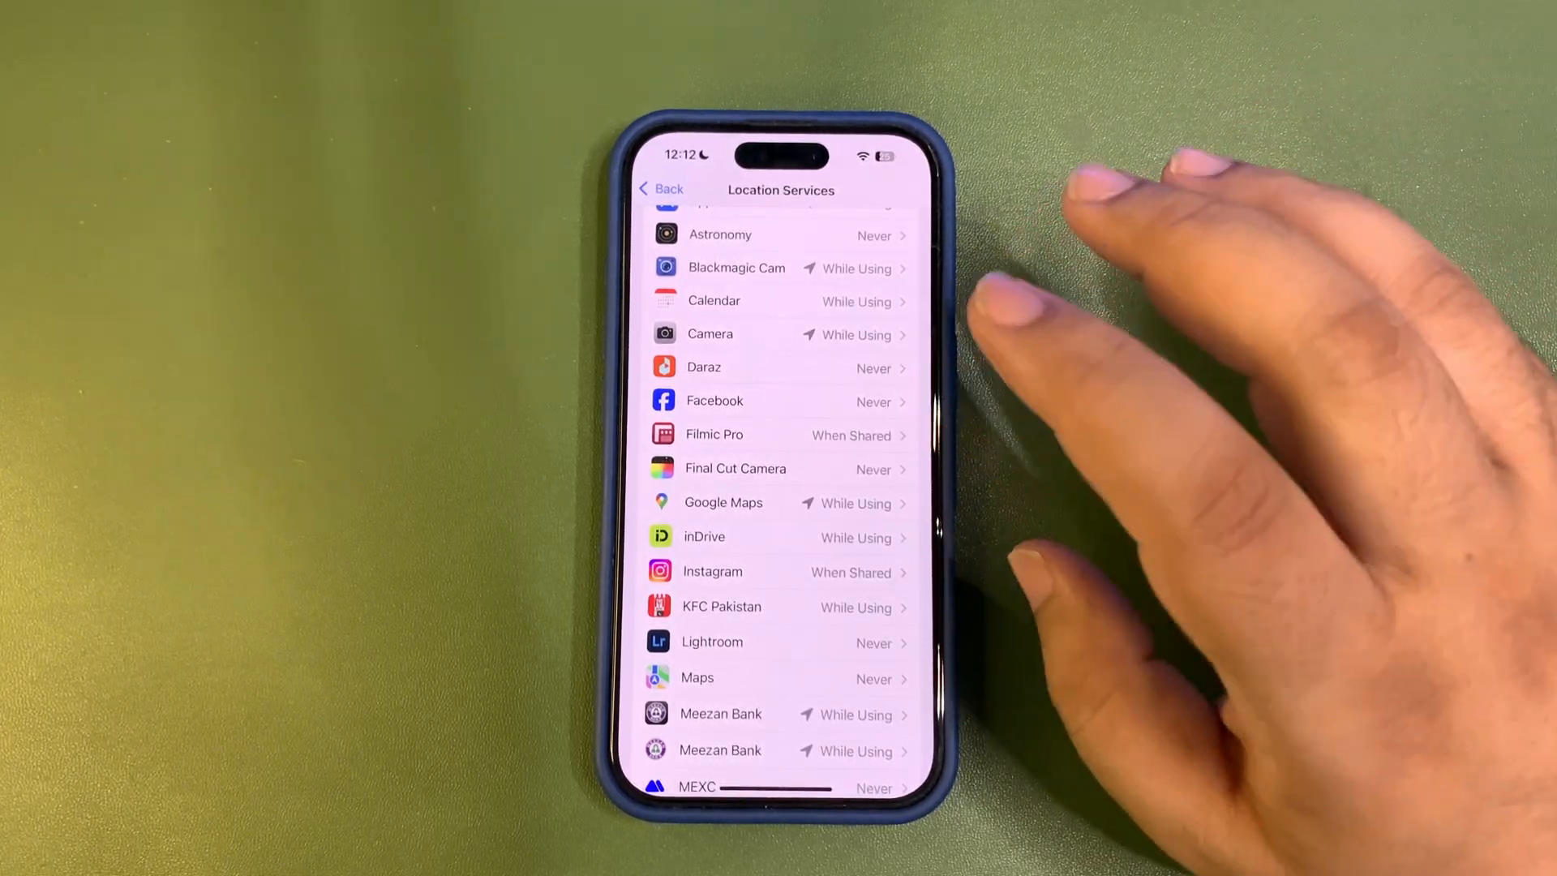
left_click(714, 400)
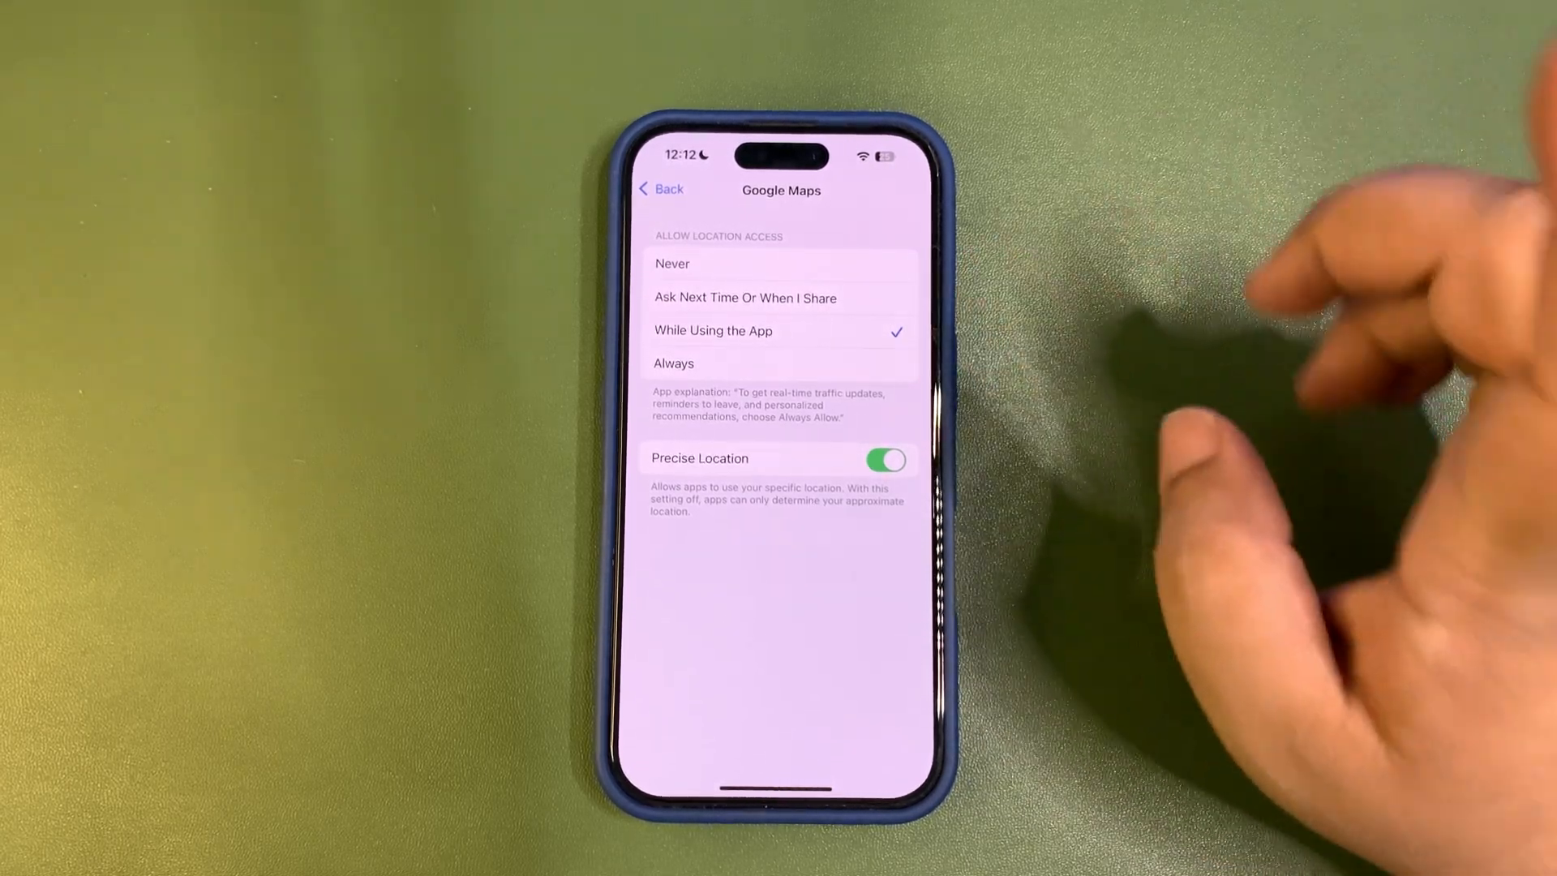
left_click(661, 189)
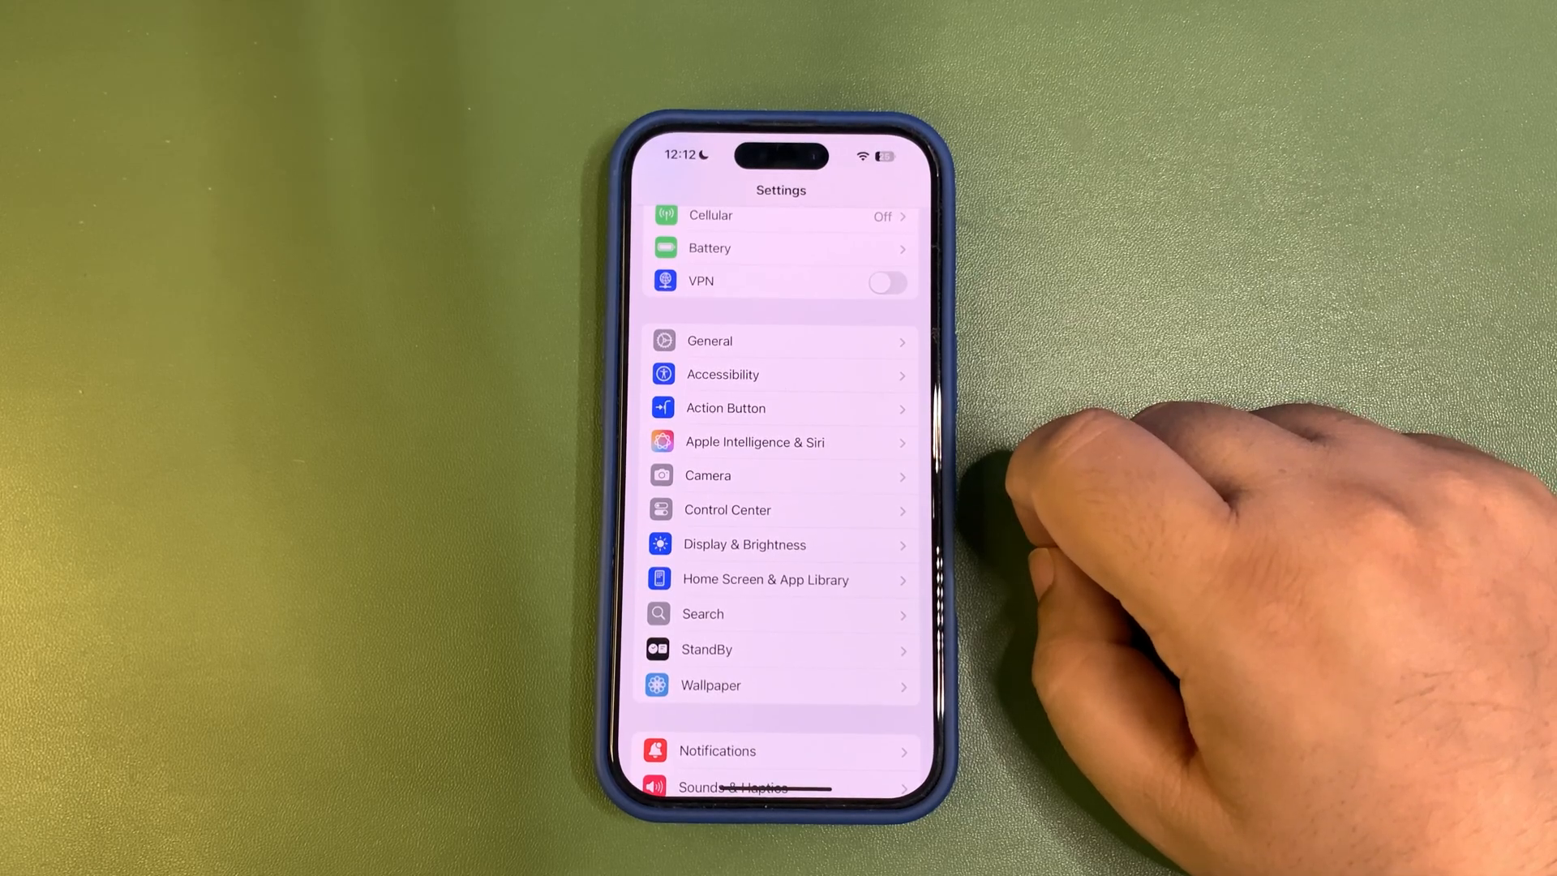
Show the Display & Text Size accessibility page with Auto-Brightness on
left_click(745, 544)
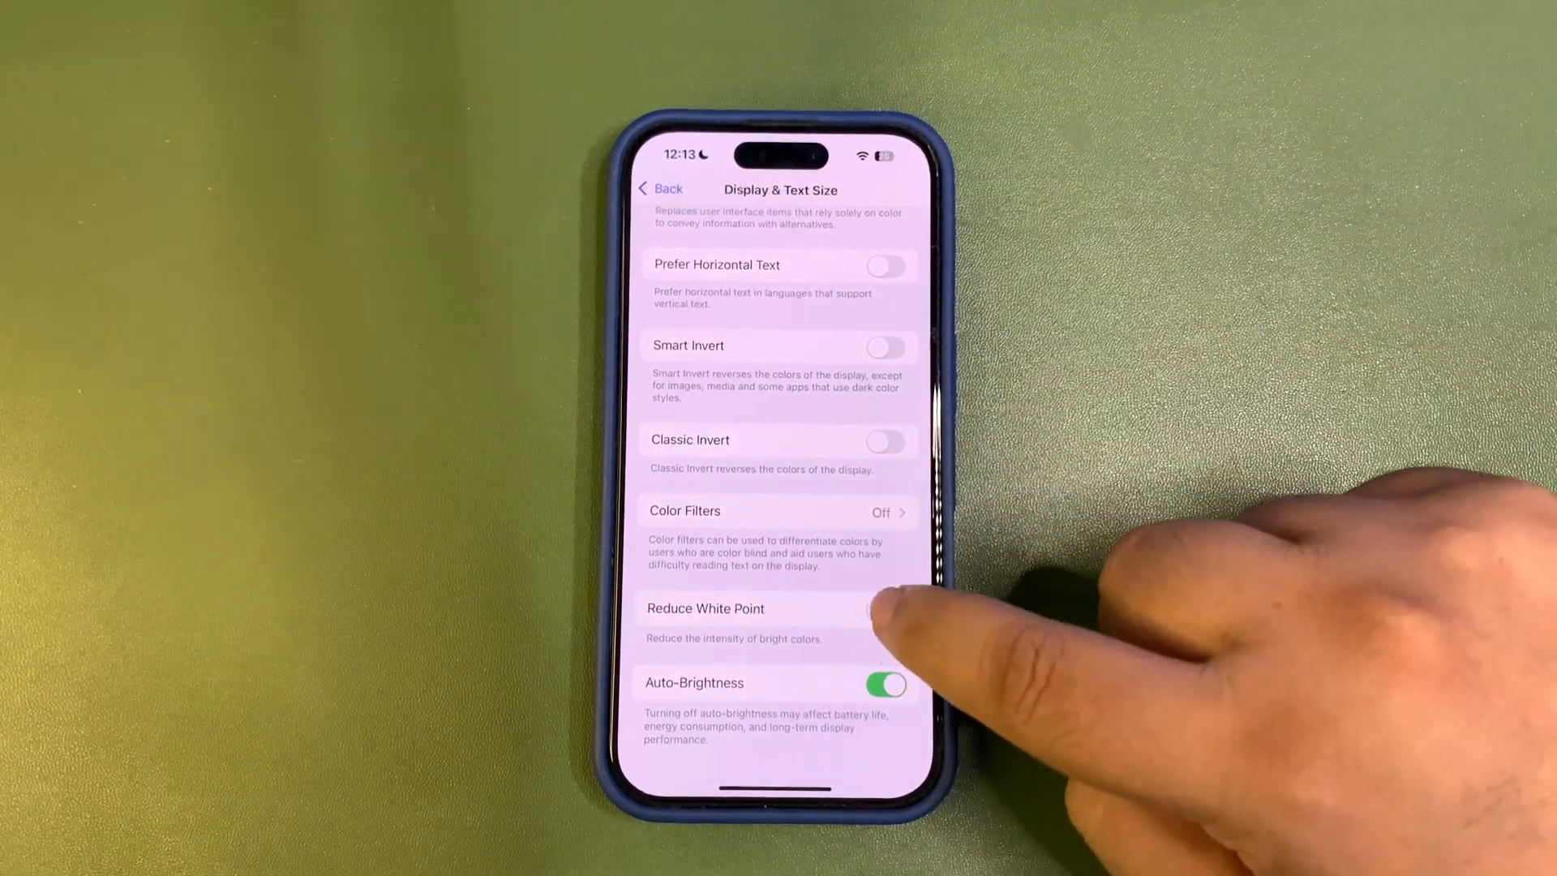
Try Reduce White Point at 80%, switch it back off, and go to the accessibility Motion options
left_click(887, 608)
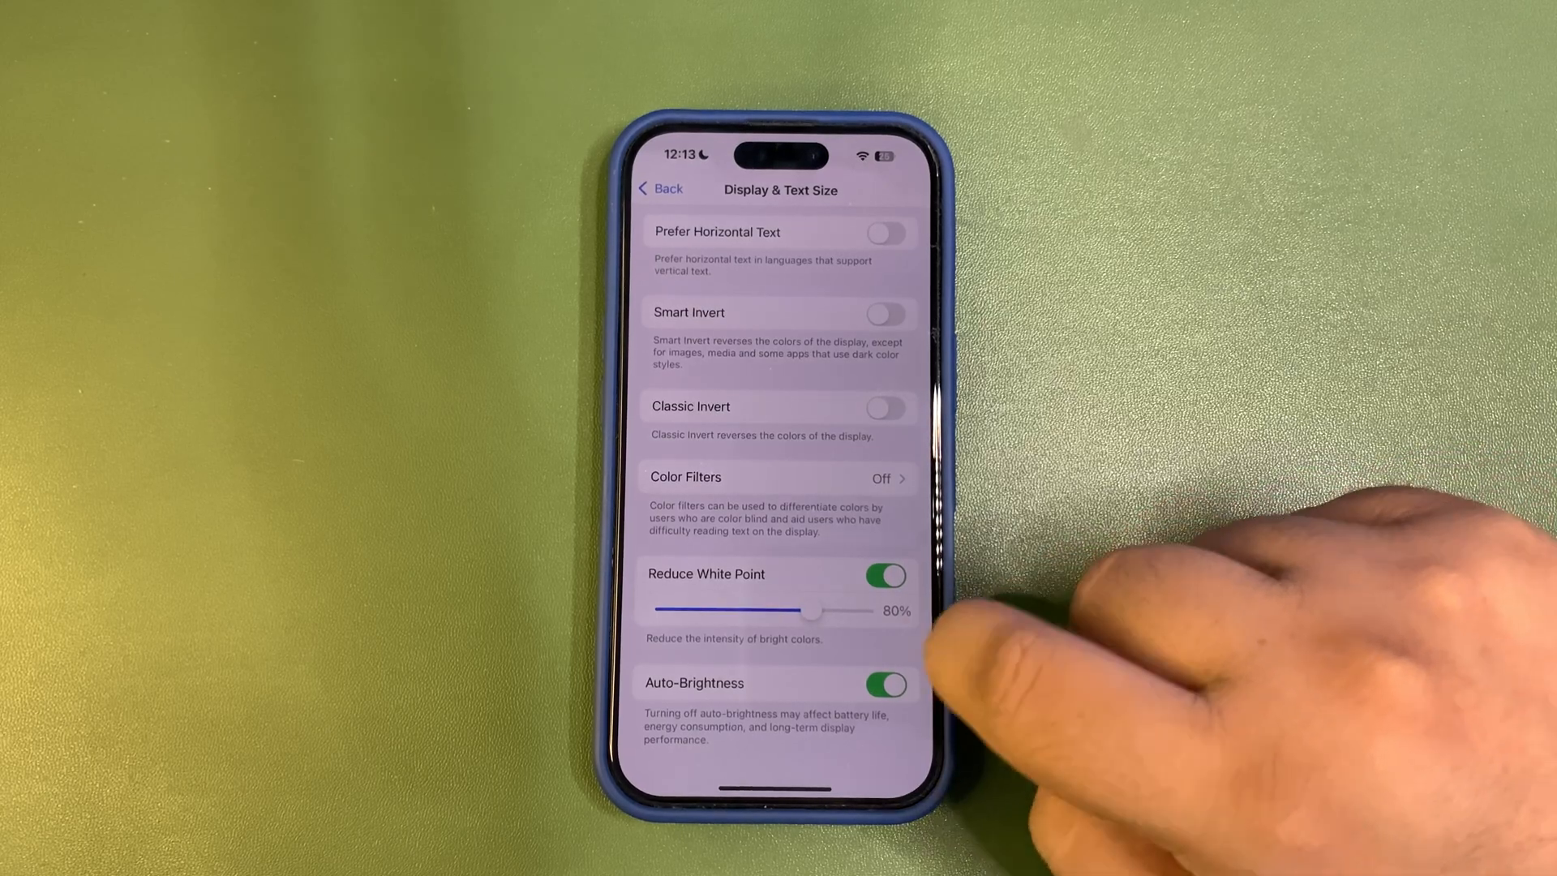
left_click(886, 574)
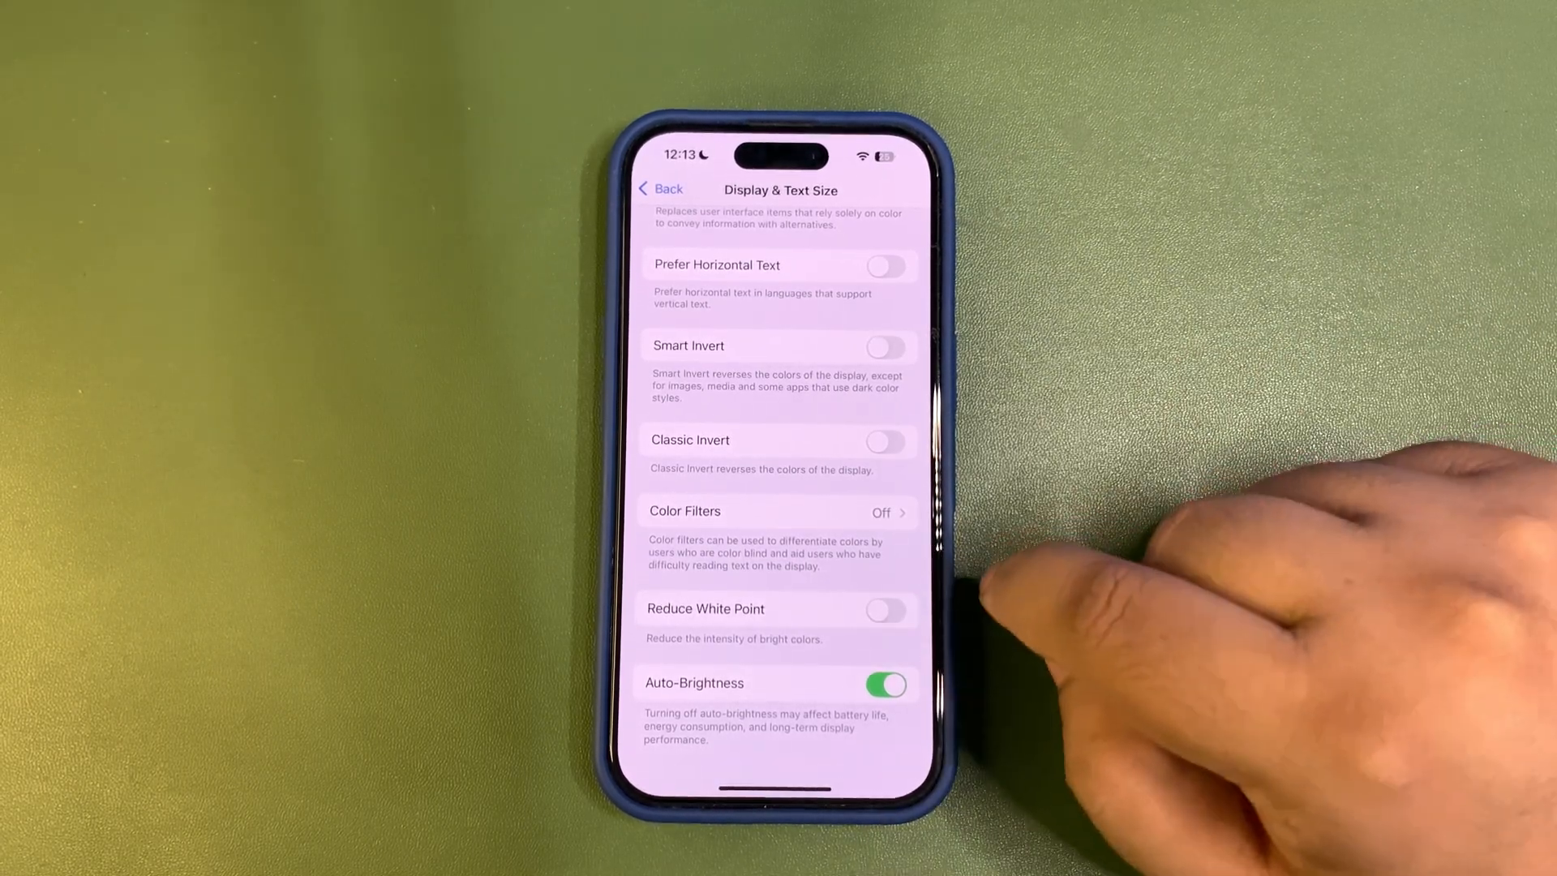
left_click(660, 189)
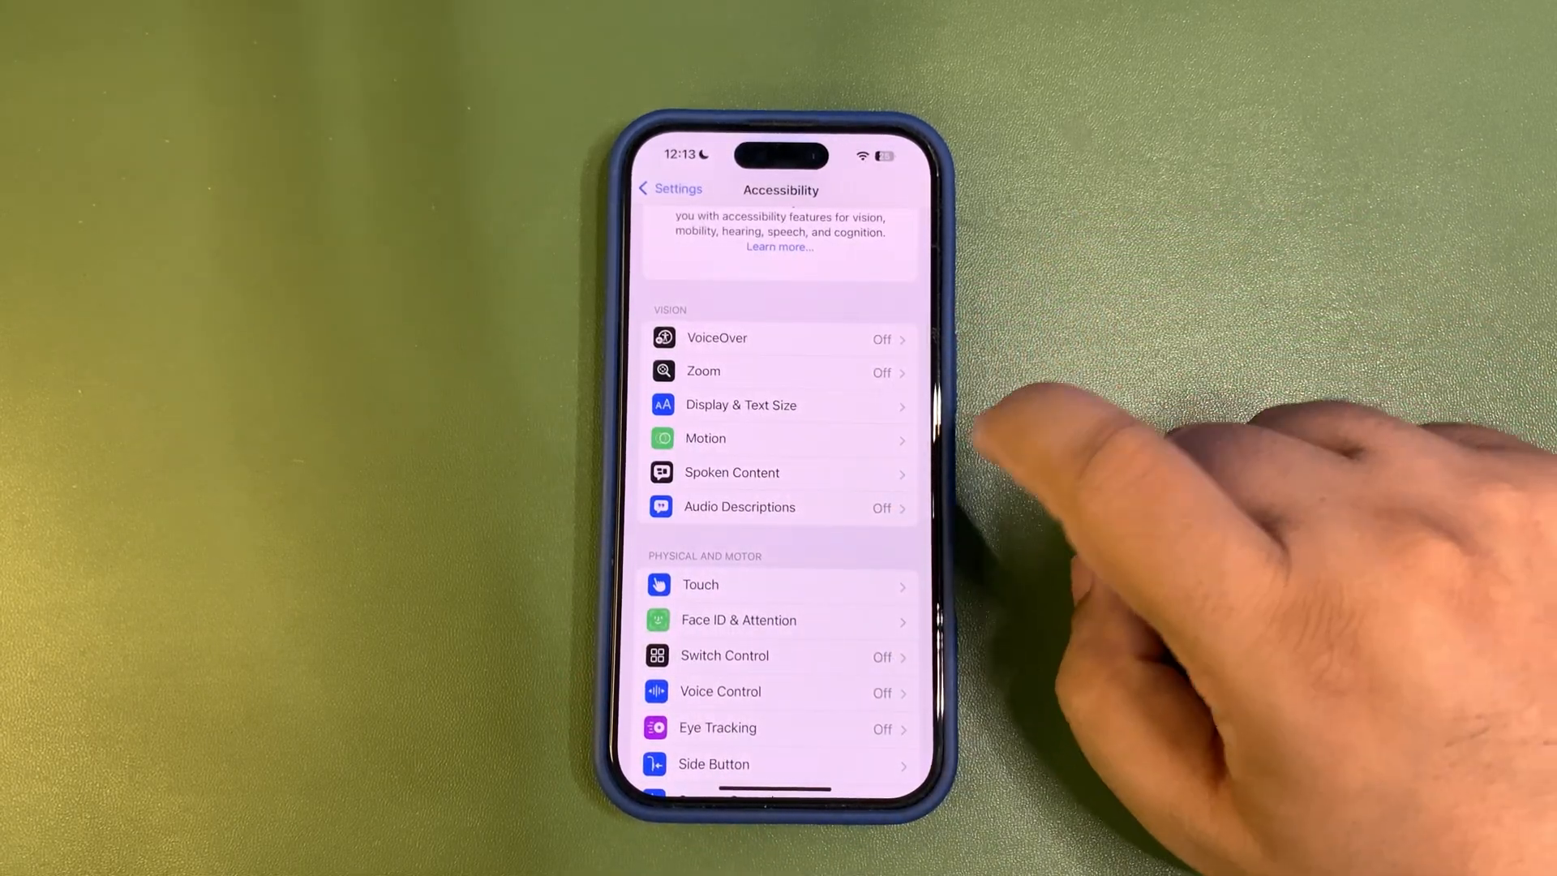
left_click(704, 439)
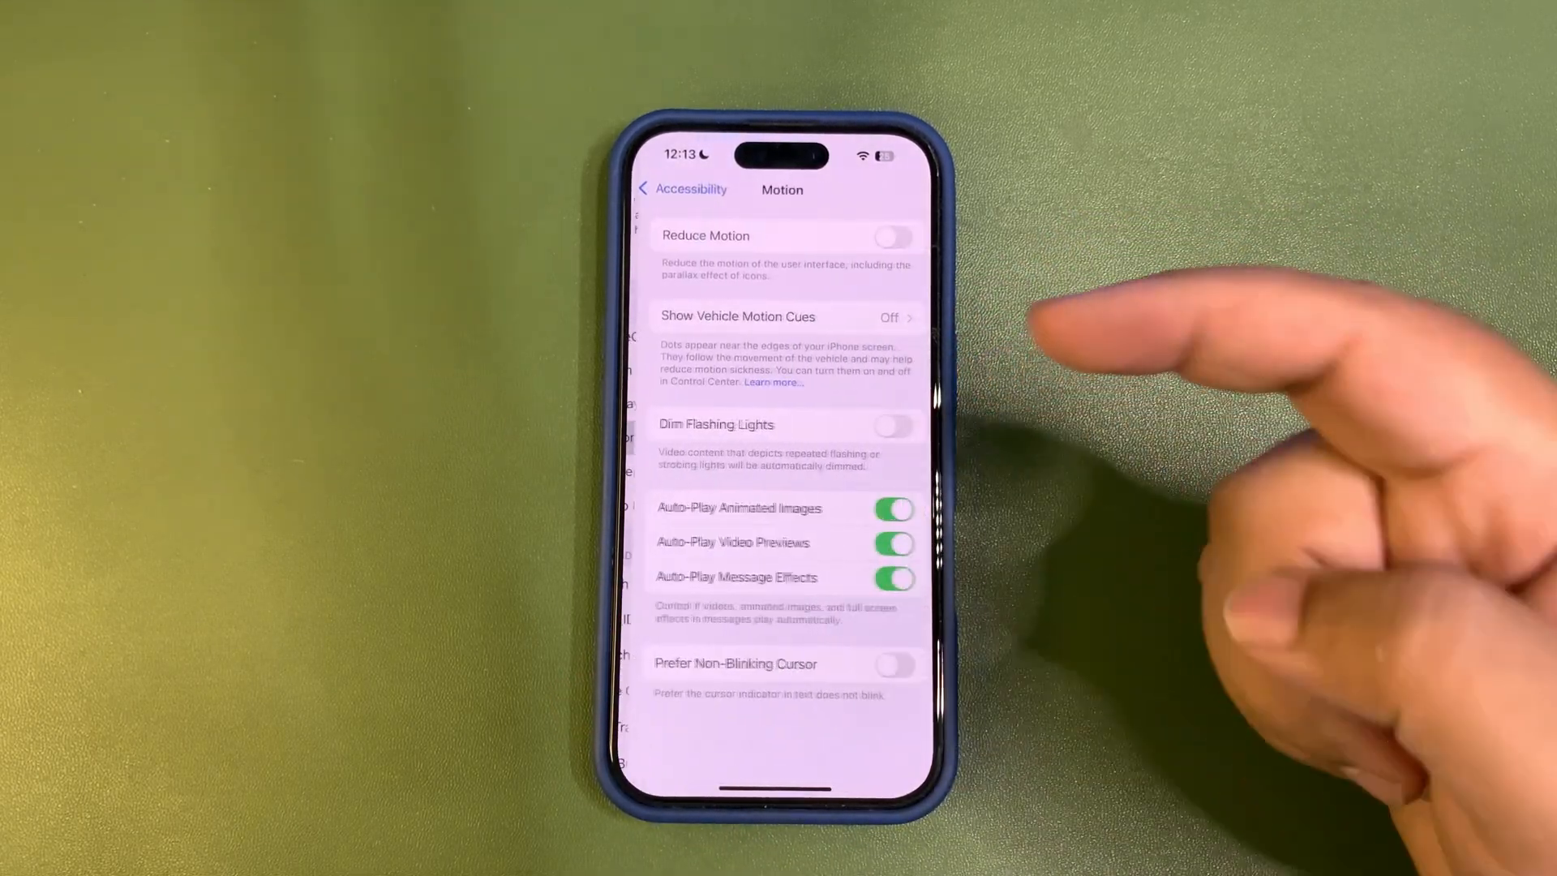